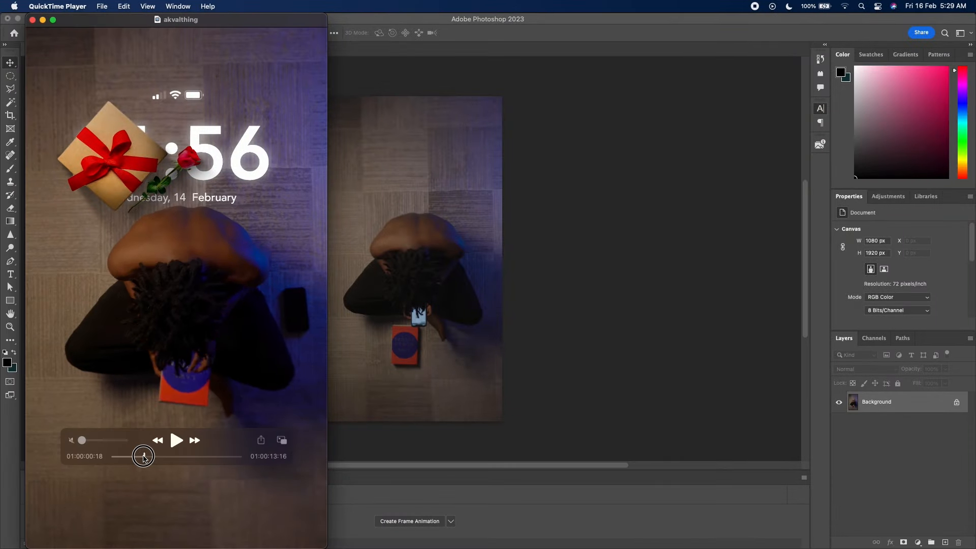
- Play the akvalthing reel preview through in QuickTime Player and close its window
click(177, 440)
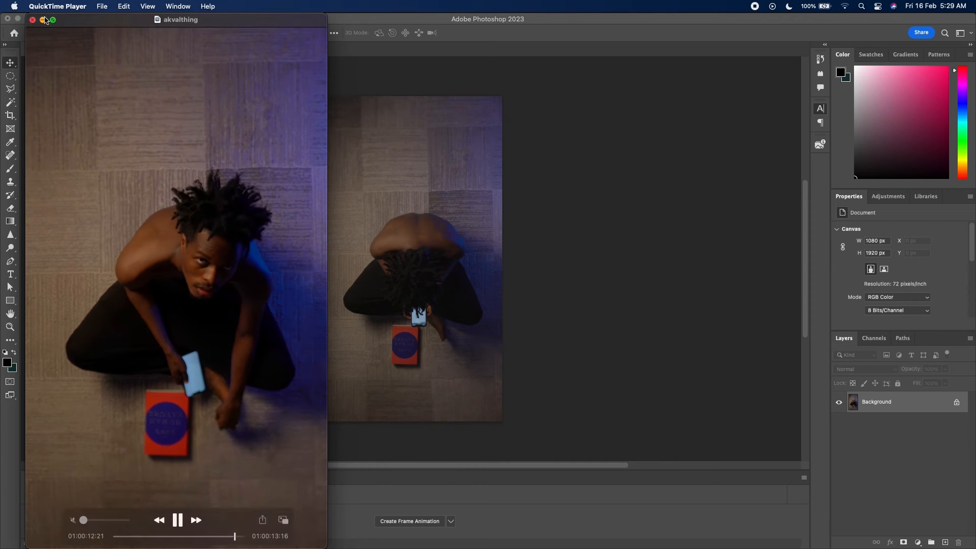
click(32, 19)
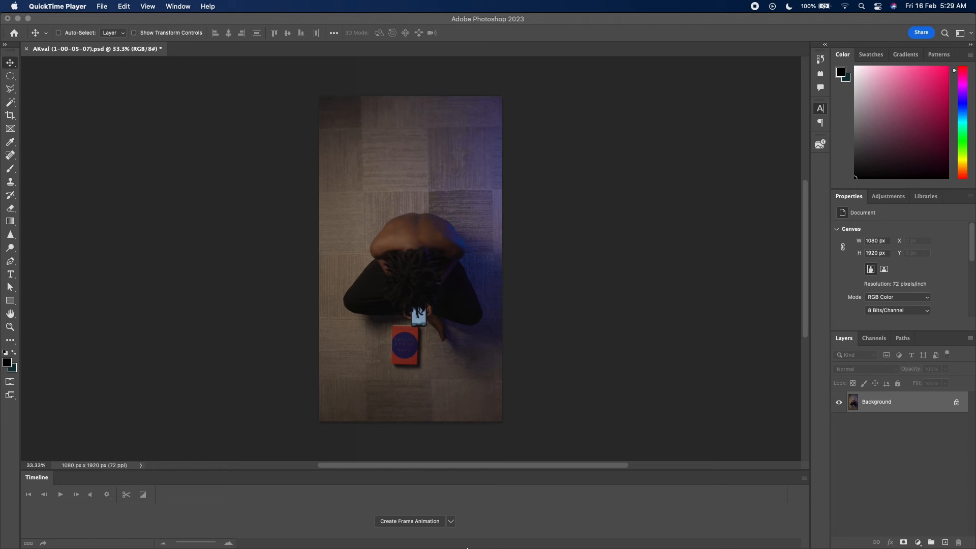
mouse_move(621, 508)
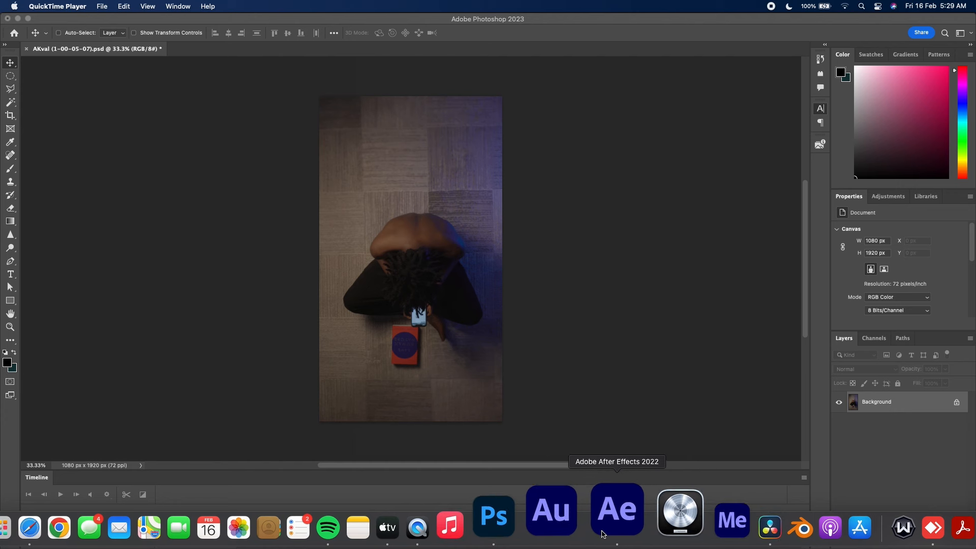
- Switch from Photoshop to After Effects 2022 via the Dock
click(616, 509)
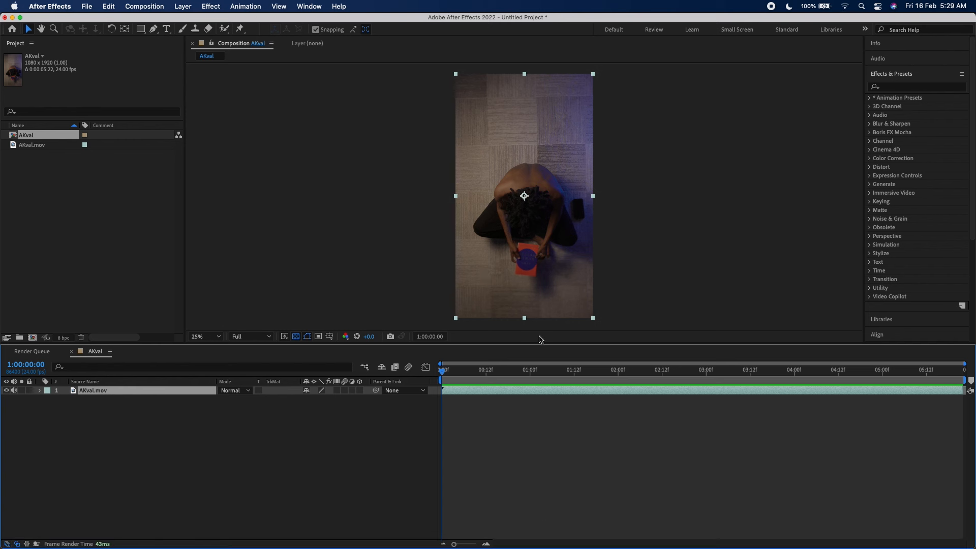
mouse_move(534, 348)
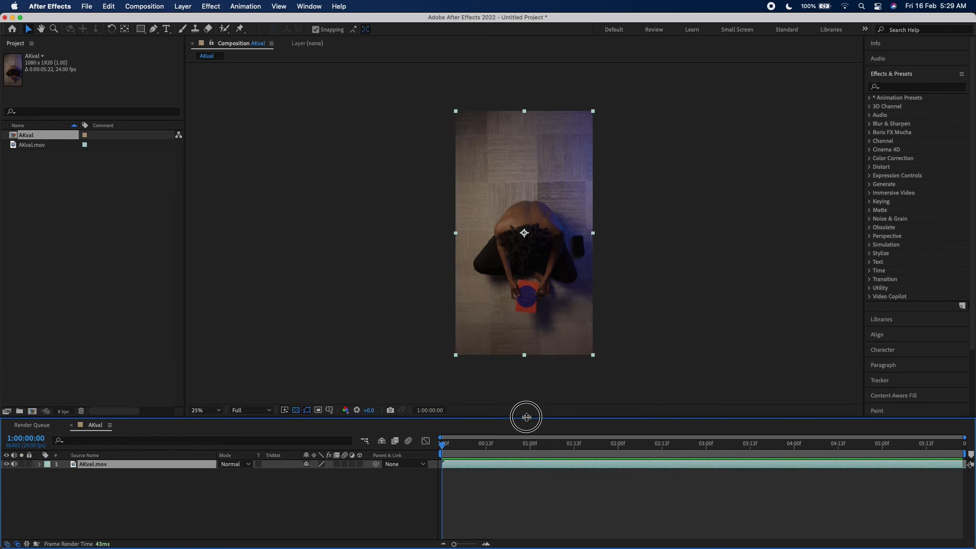
mouse_move(541, 262)
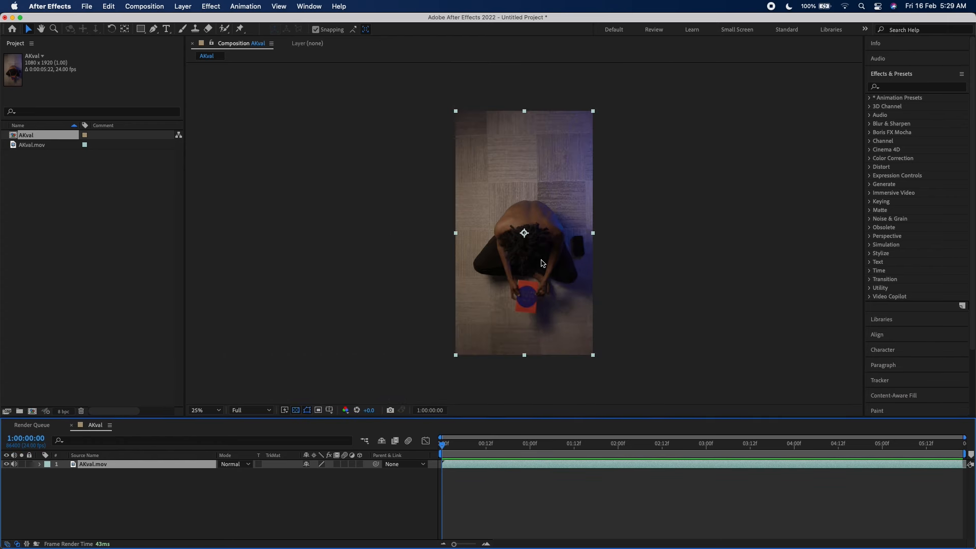
mouse_move(201, 121)
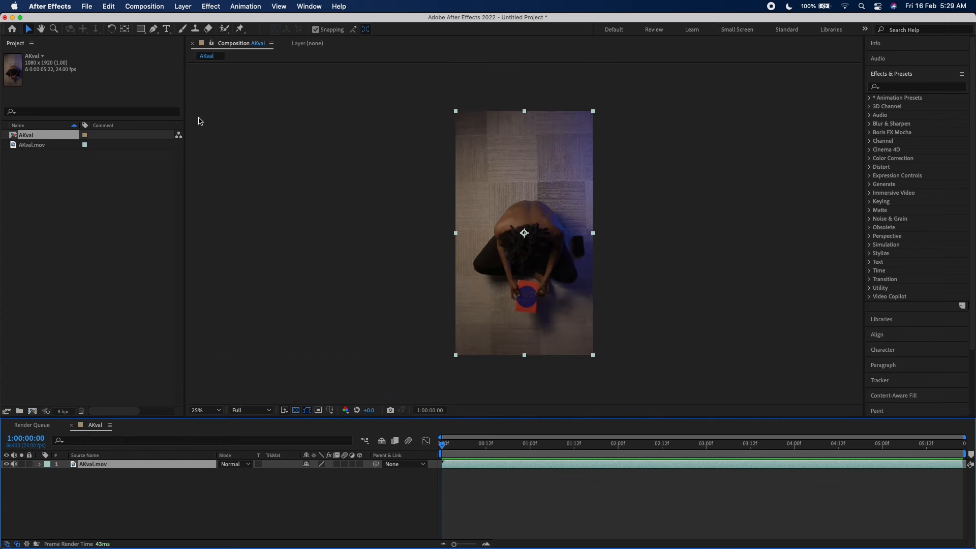
mouse_move(501, 277)
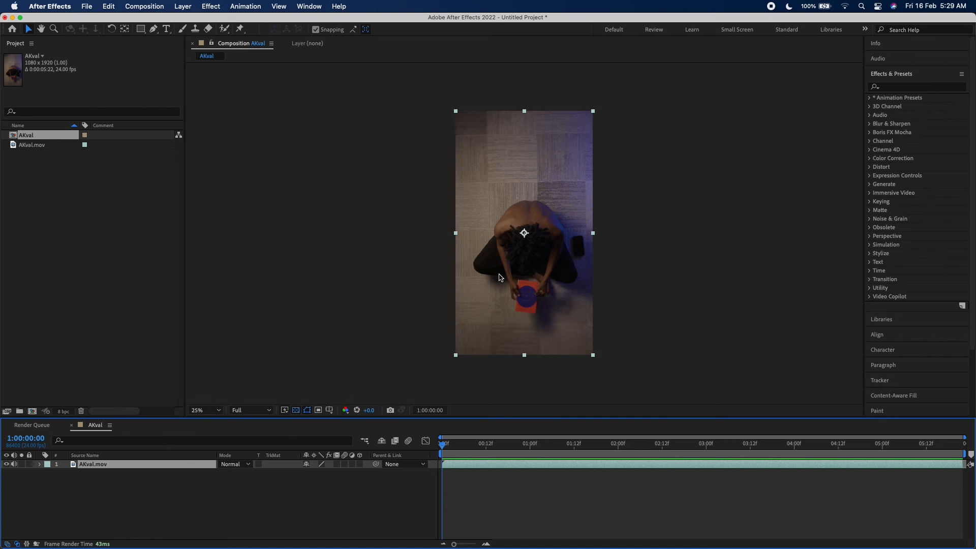
mouse_move(197, 82)
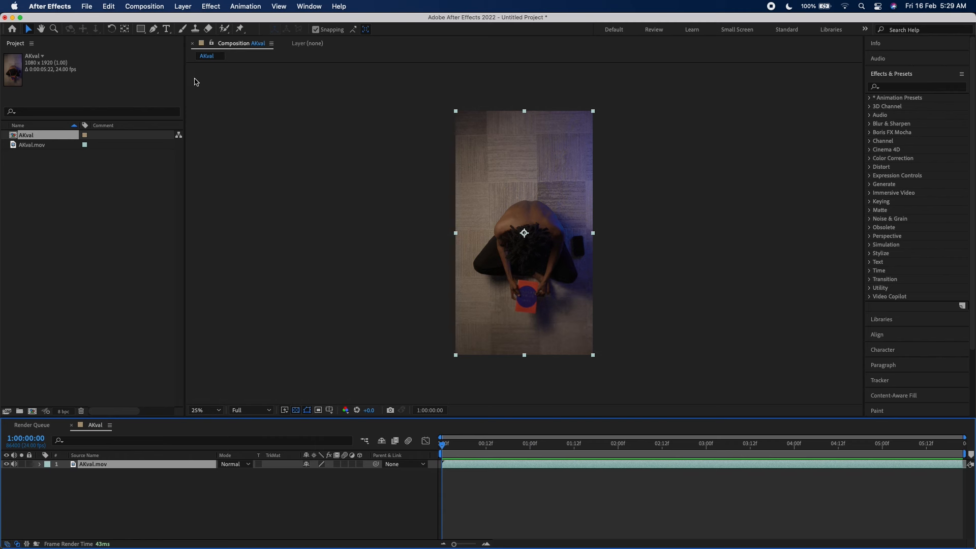
- Add the AKval composition to the render queue and start saving its current frame as a file
click(143, 6)
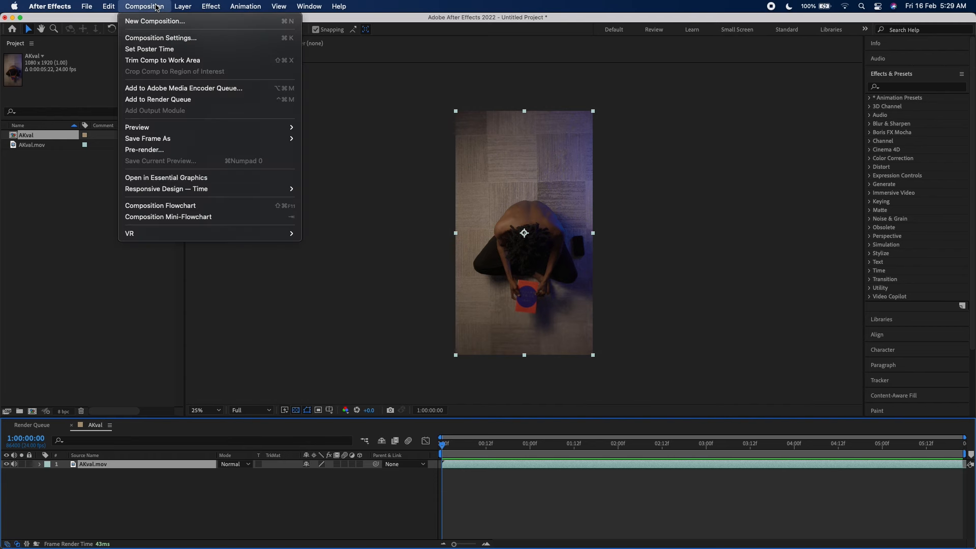
click(158, 98)
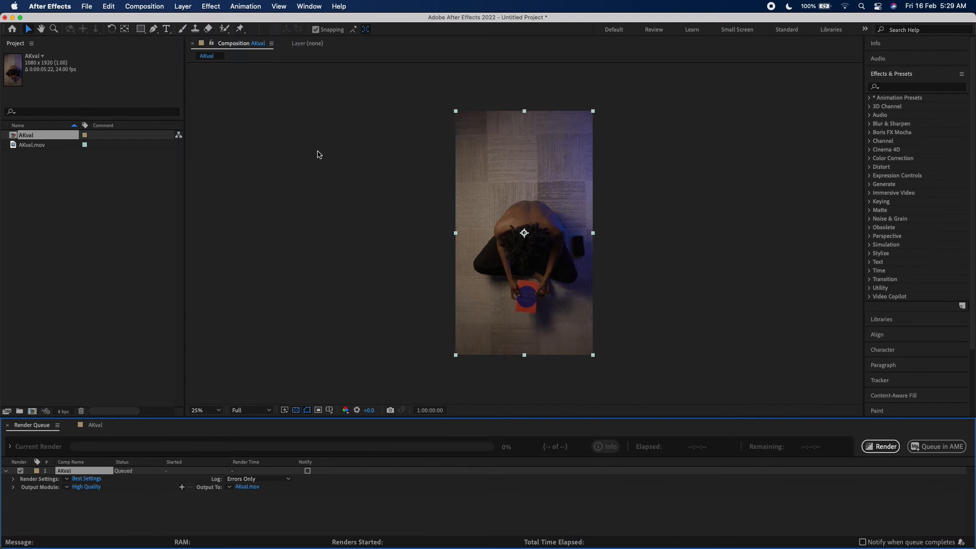
click(96, 424)
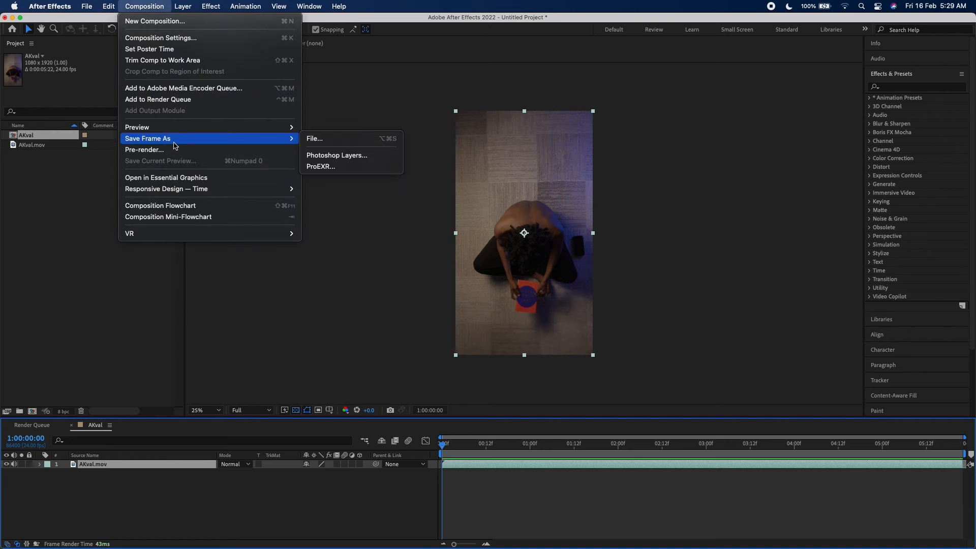
mouse_move(341, 143)
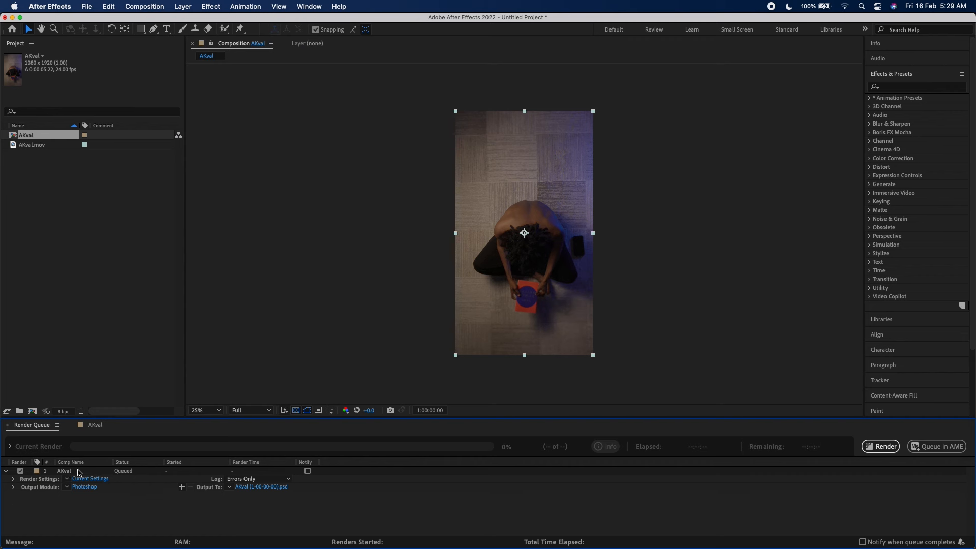
mouse_move(275, 504)
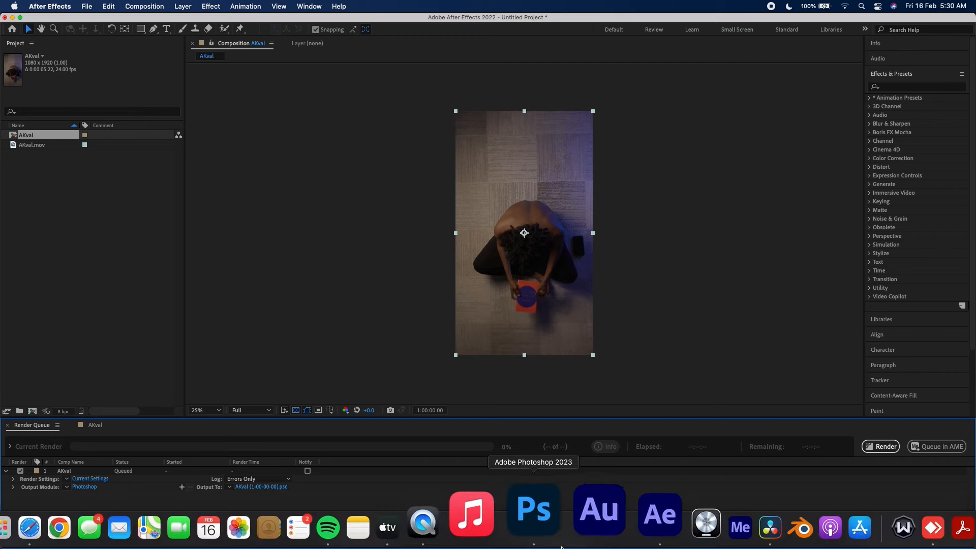
- Bring the gift box JPG from Finder's Documents folder onto the Photoshop canvas above the head
click(532, 510)
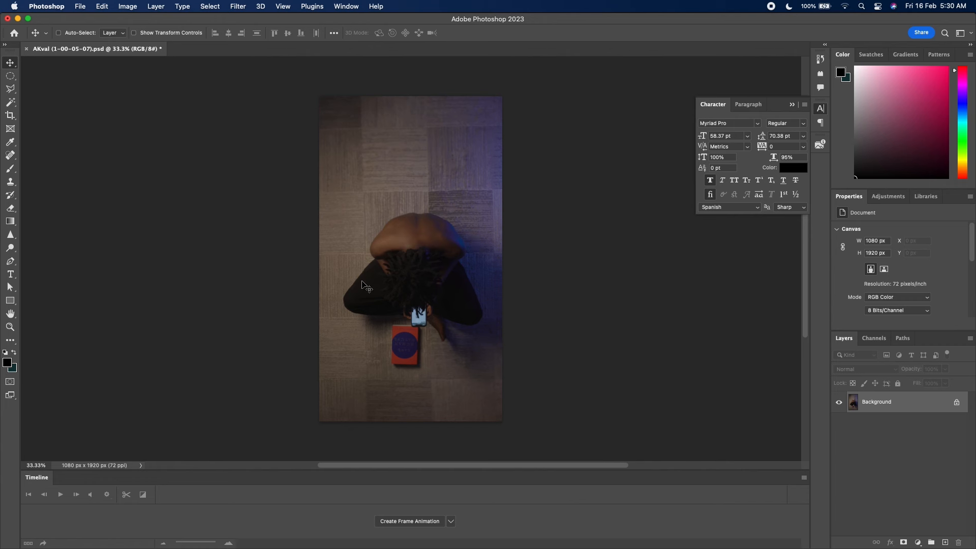
click(820, 109)
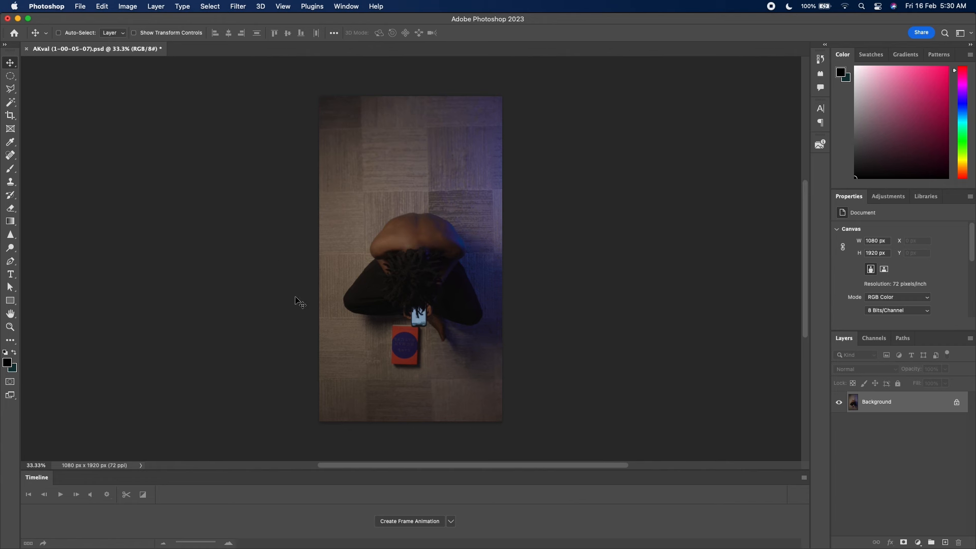
mouse_move(81, 528)
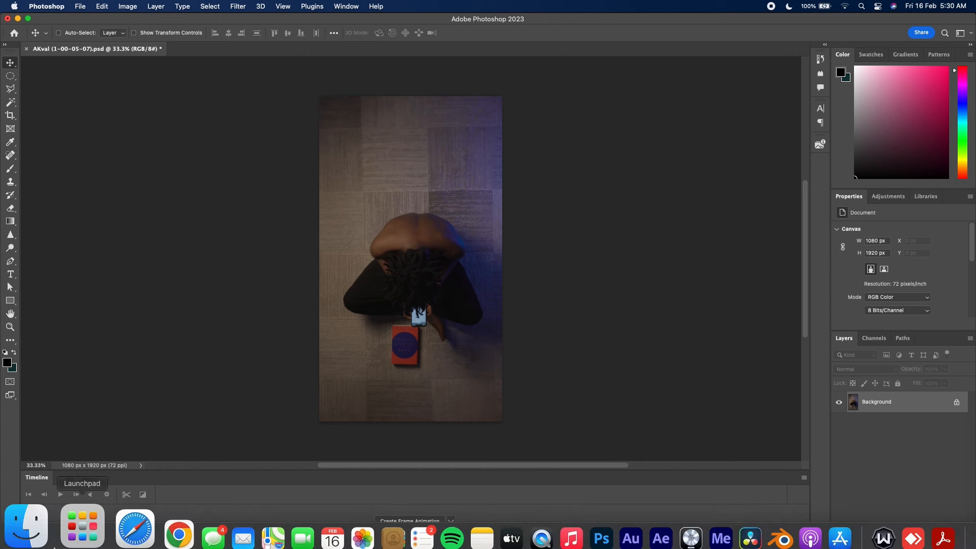
click(25, 525)
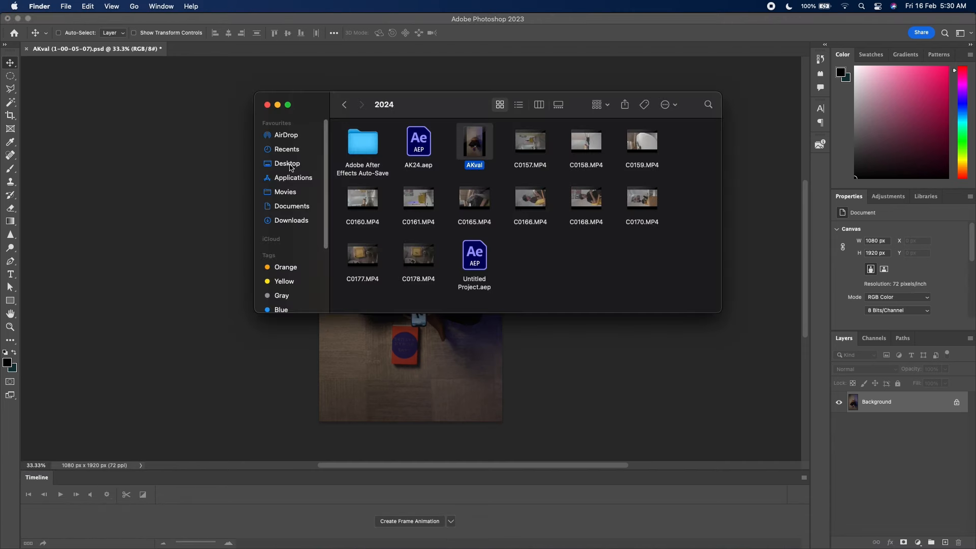
click(290, 207)
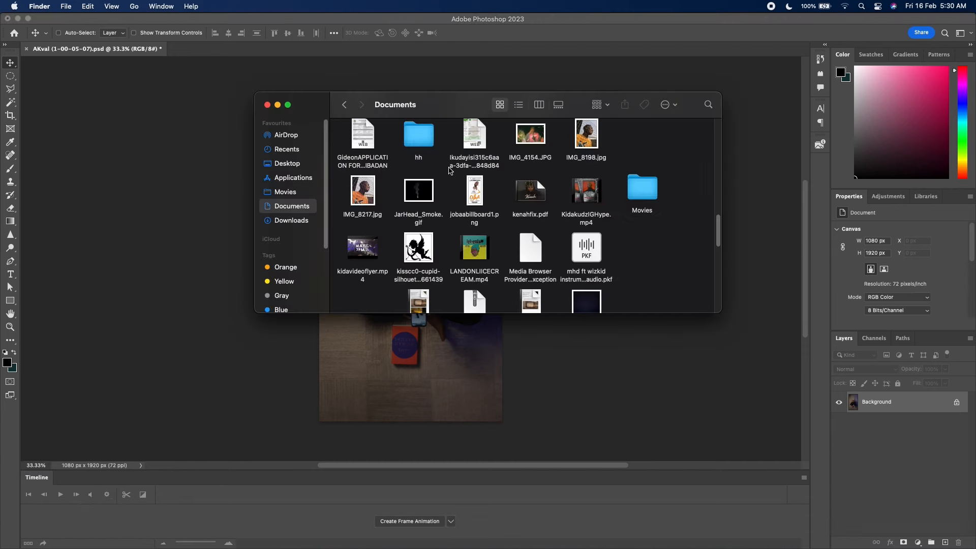
click(291, 220)
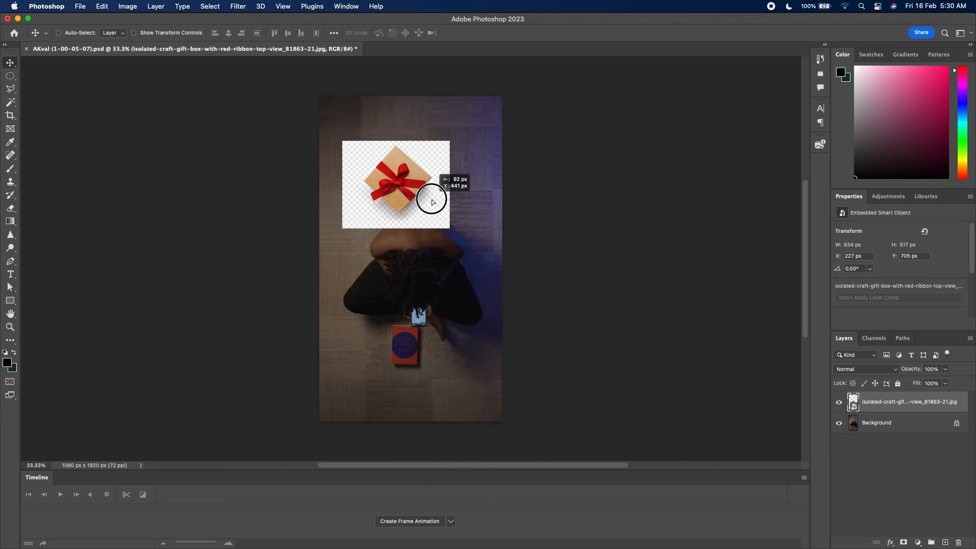
- Lasso the gift box onto its own layer via Layer Via Copy and delete the original smart object
click(210, 6)
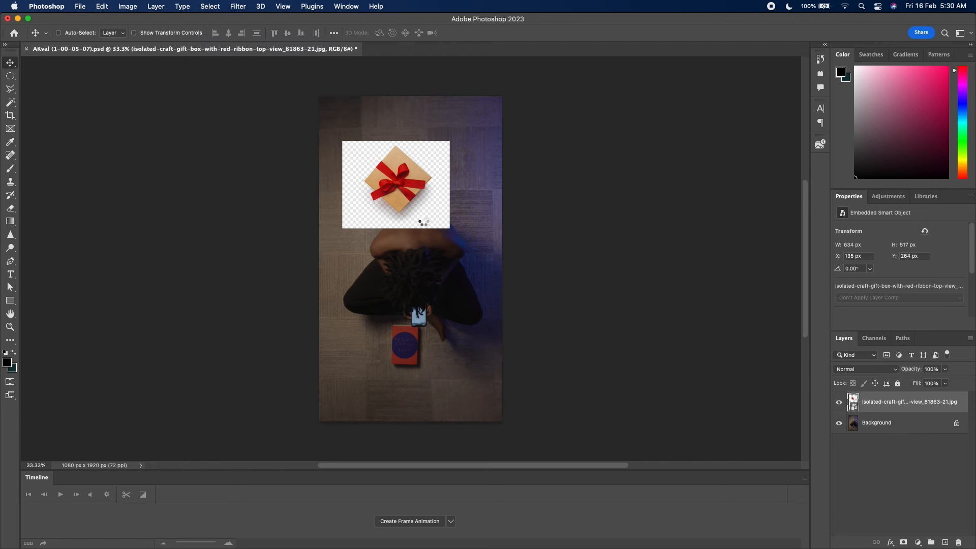
click(9, 89)
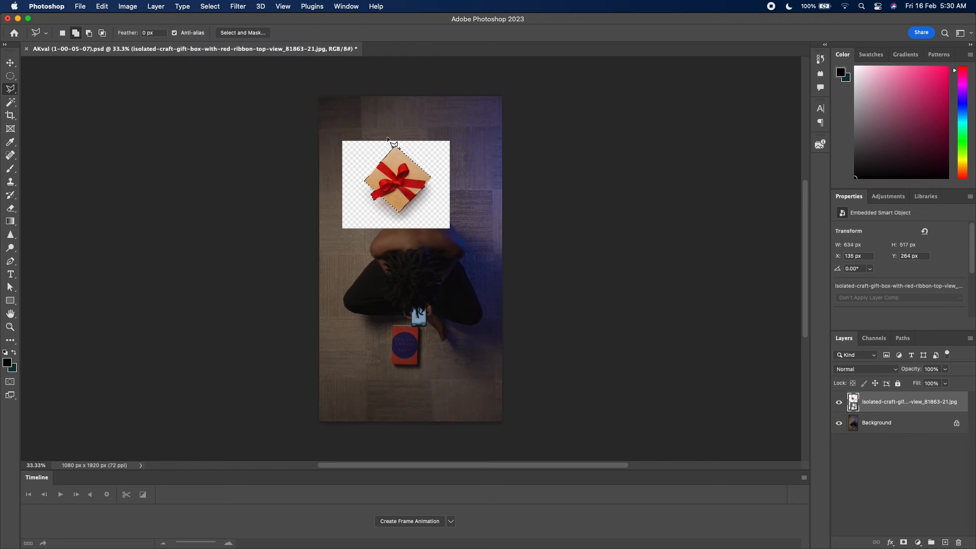
right_click(393, 187)
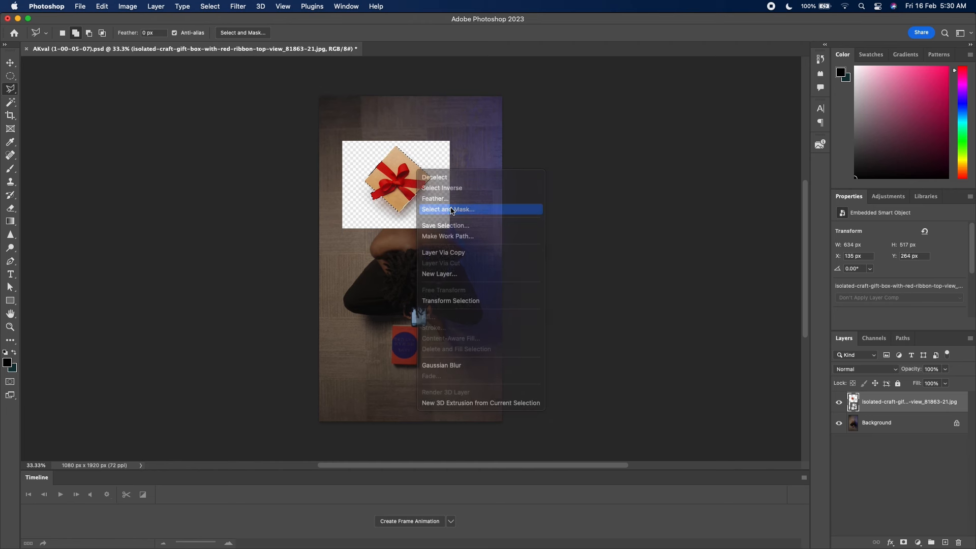
click(447, 208)
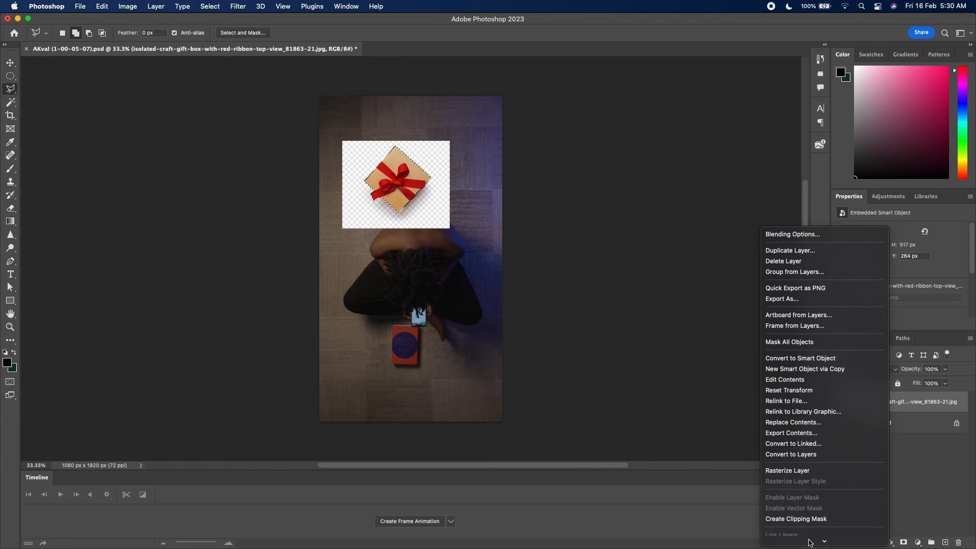
click(787, 470)
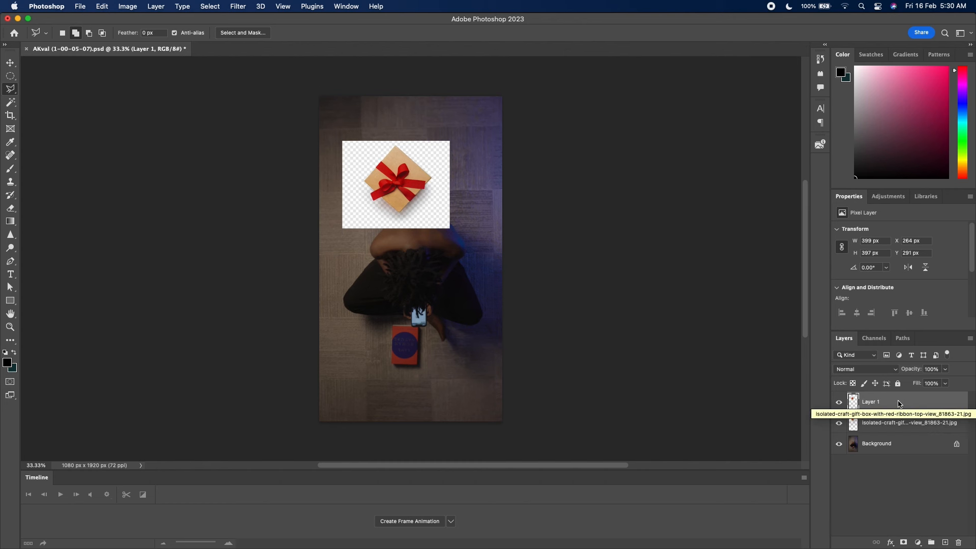
click(909, 423)
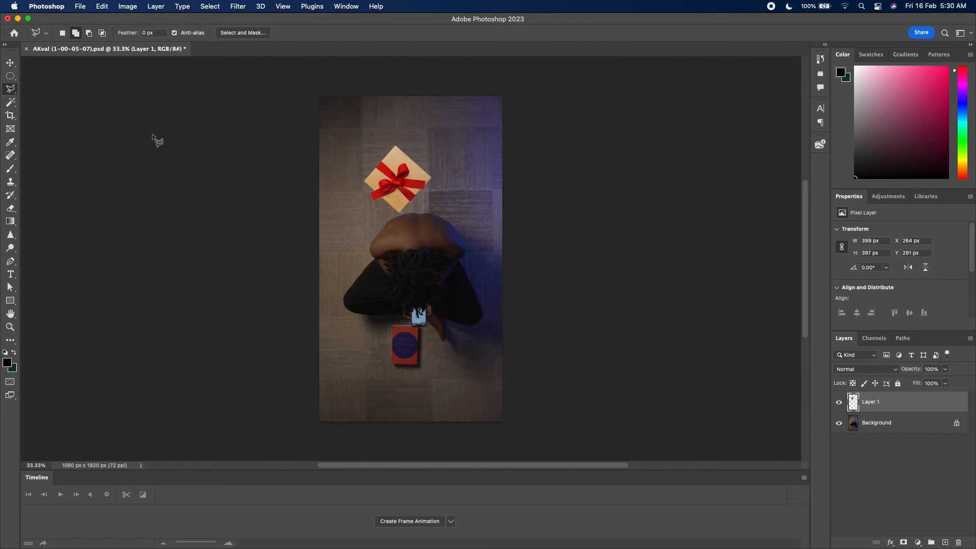
- Paint a soft 50% opacity brush shadow on a new Layer 2 beneath the gift box
click(10, 62)
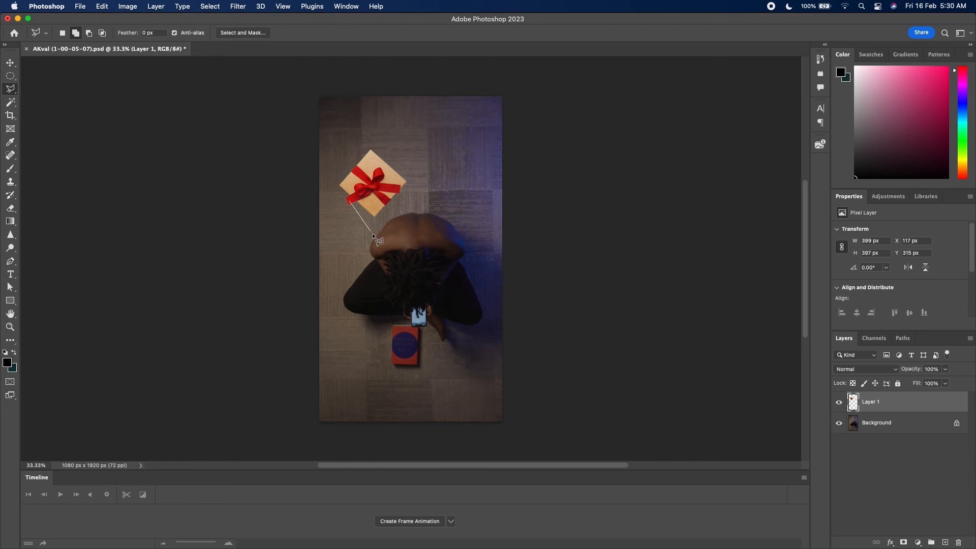
mouse_move(363, 217)
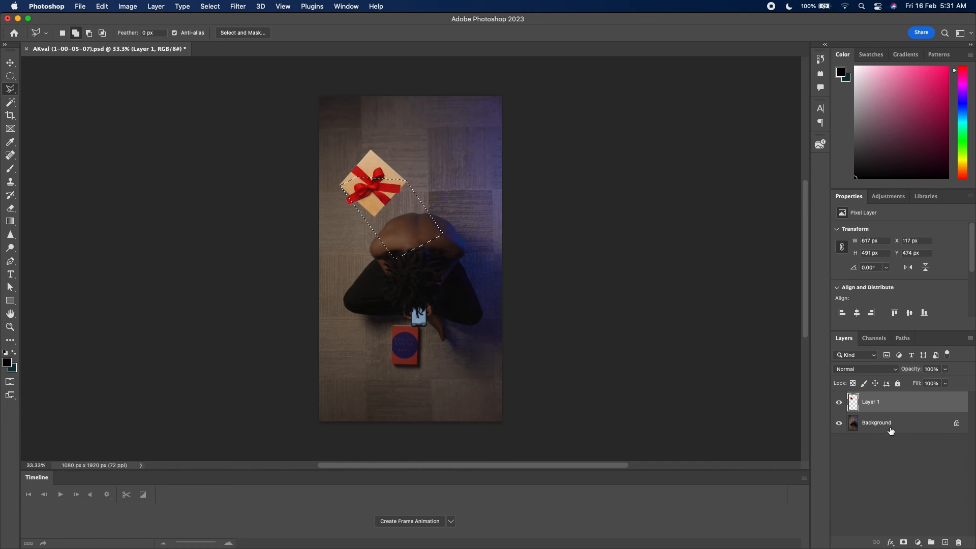
click(943, 542)
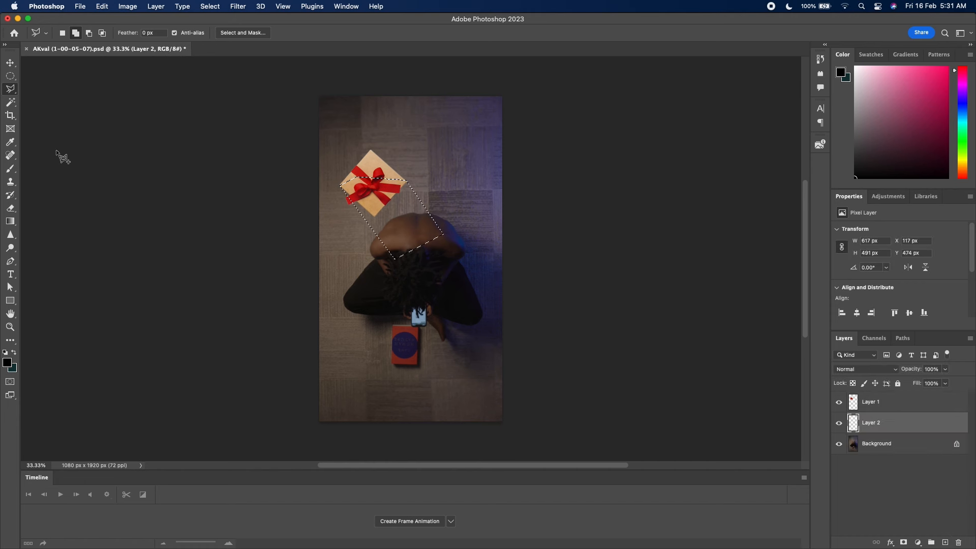
click(10, 167)
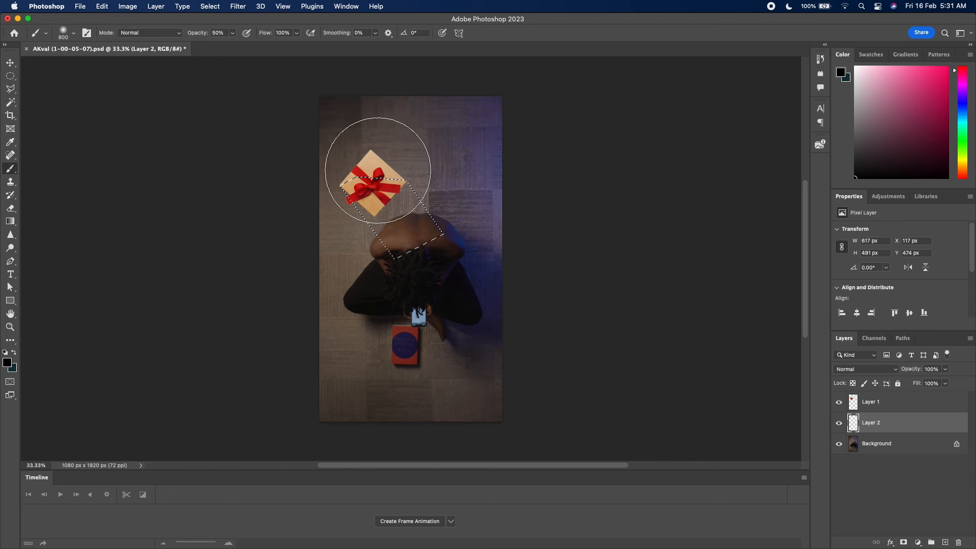
click(232, 33)
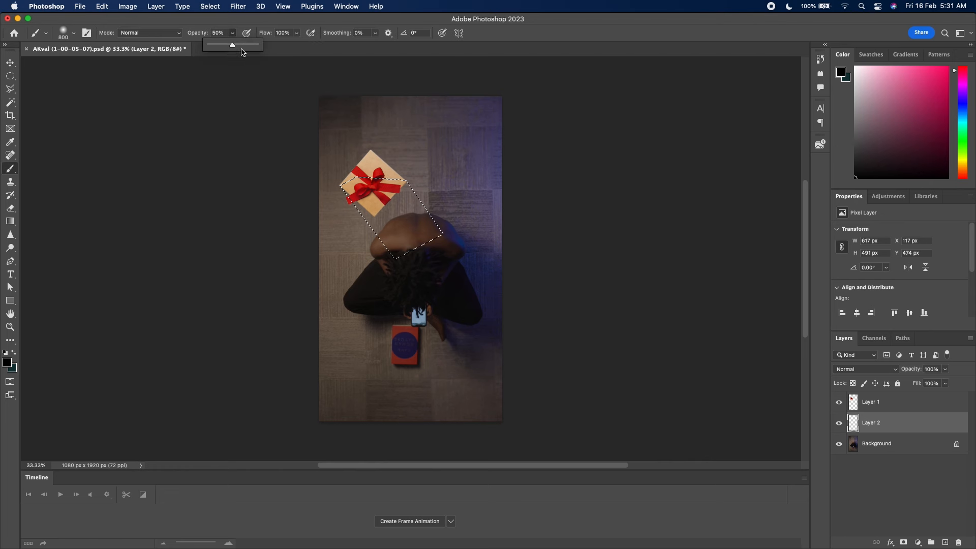
click(74, 32)
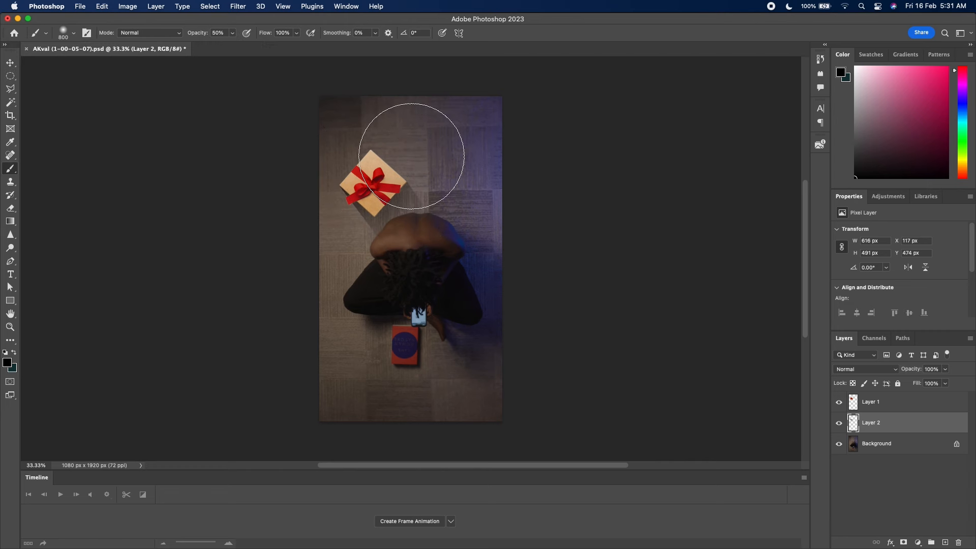
click(237, 6)
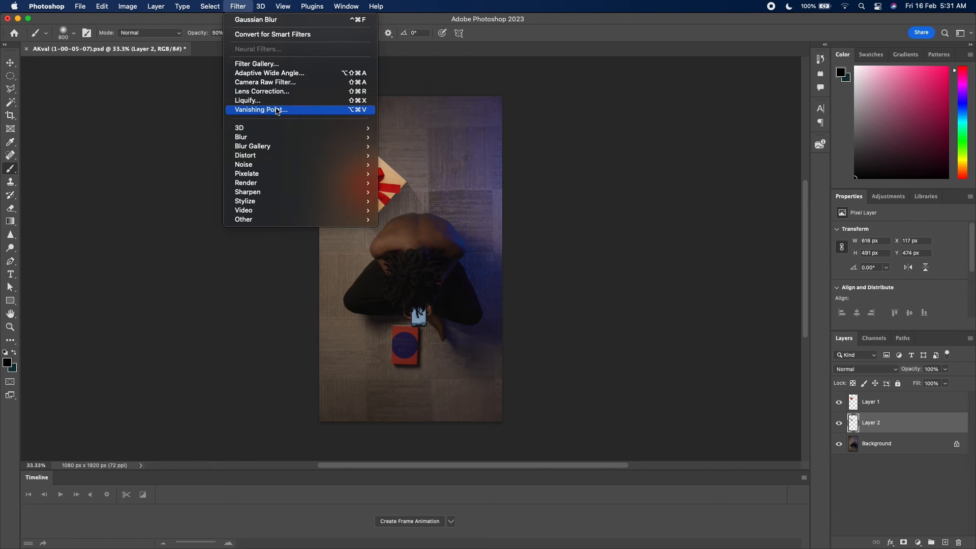
click(520, 225)
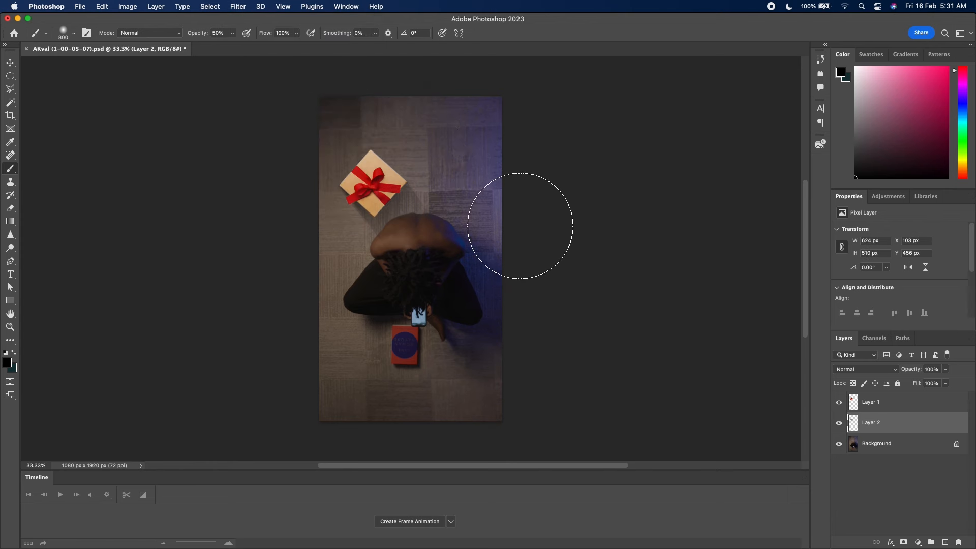
click(10, 62)
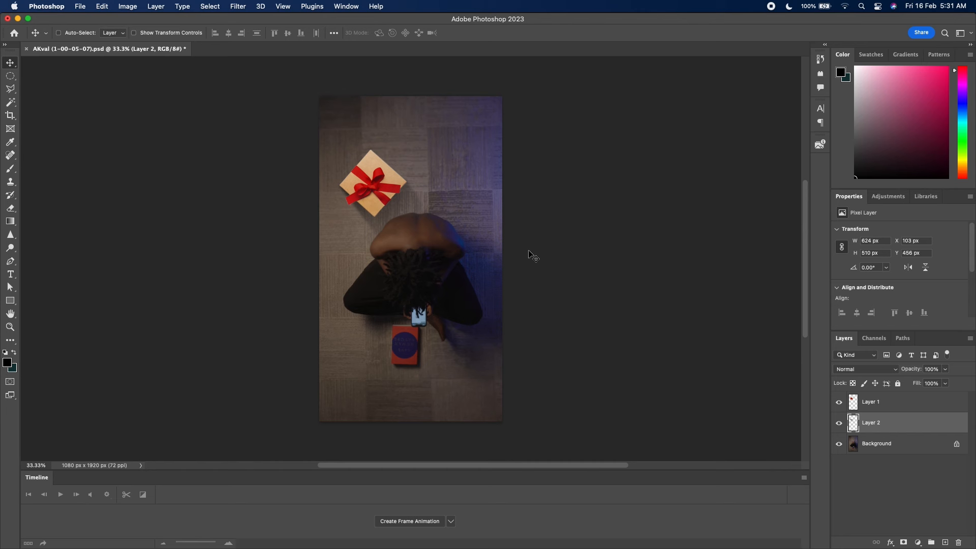
- Add Layer 3 clipped to the gift box layer and brush shading onto it
click(871, 402)
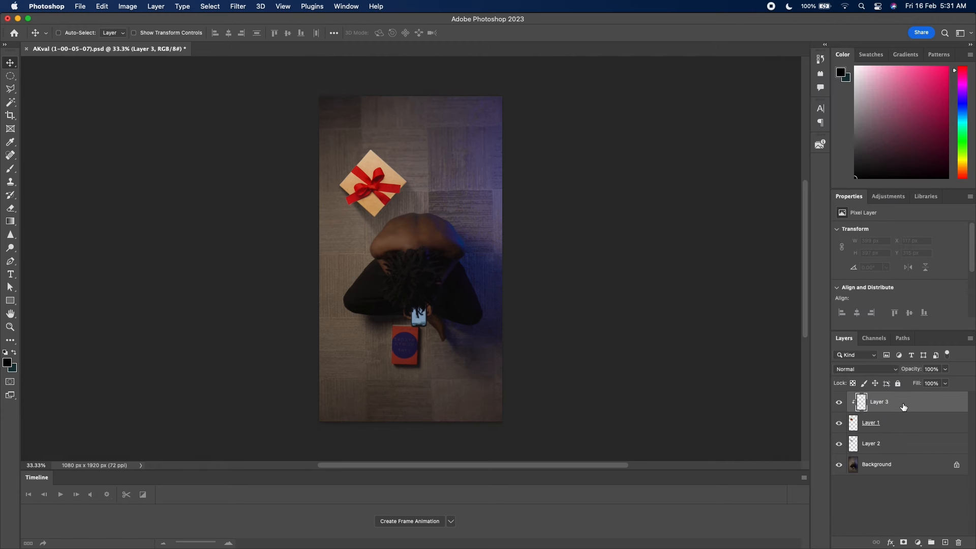
click(9, 169)
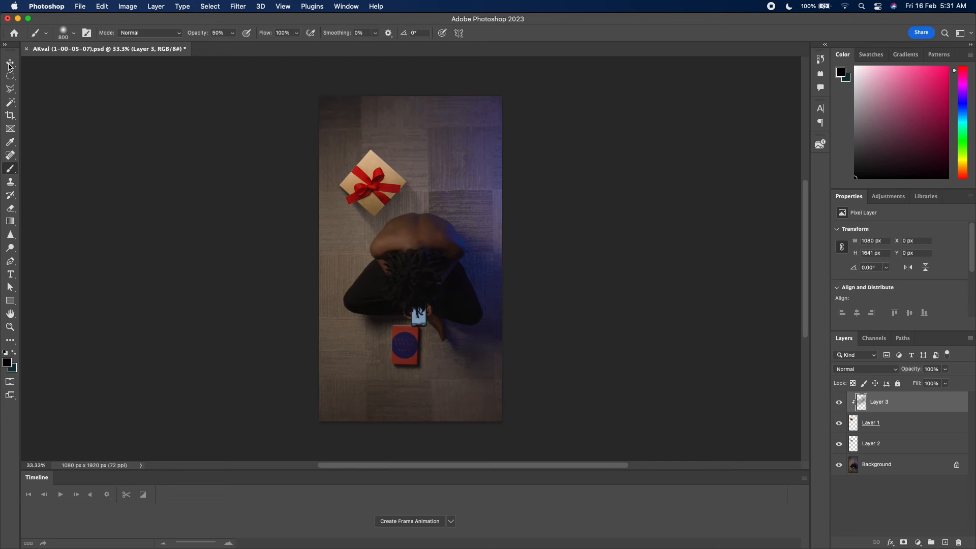
click(10, 62)
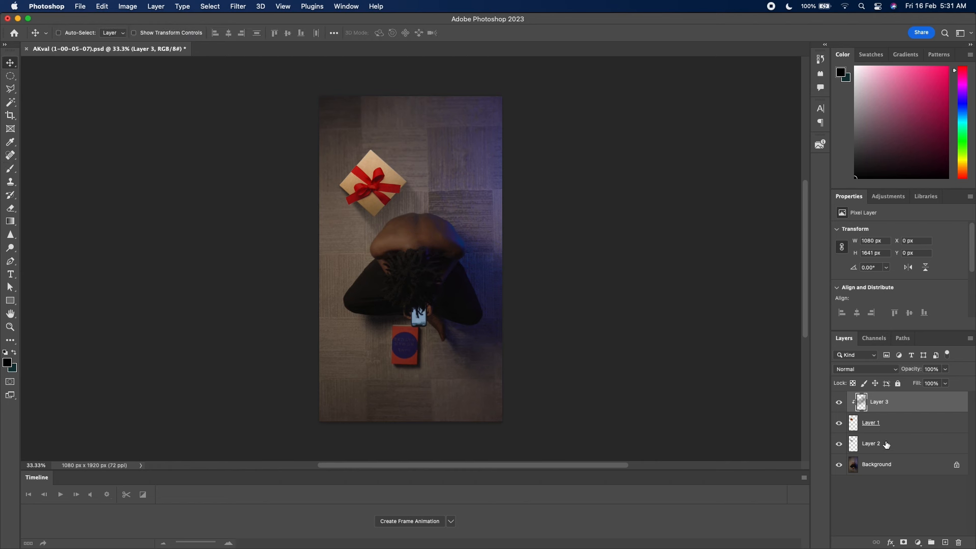
click(871, 444)
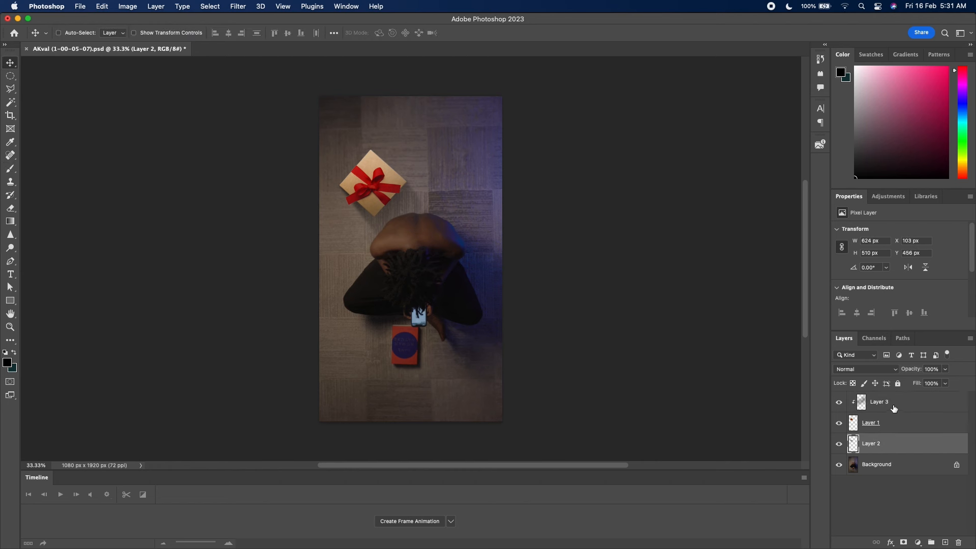
click(878, 402)
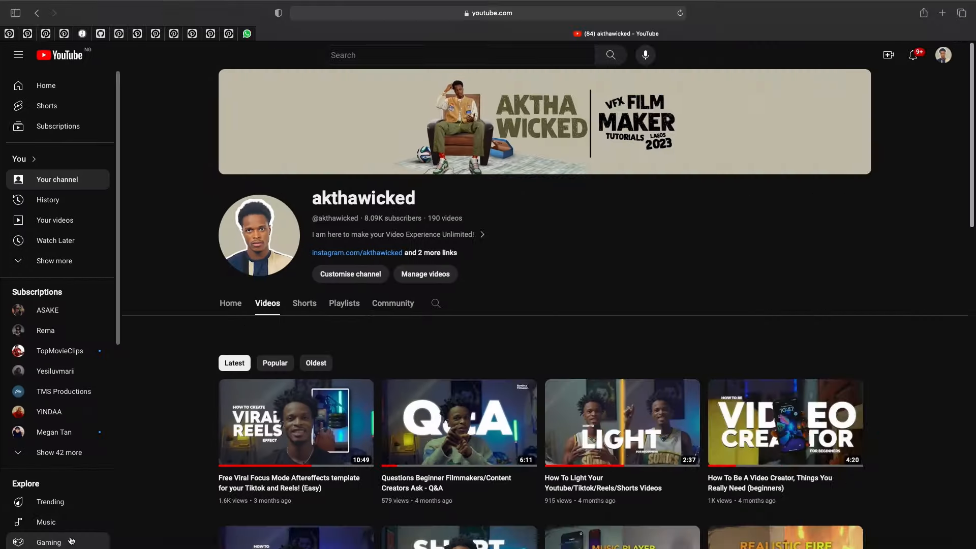
- Switch apps via the Dock to open Finder's Downloads folder
click(553, 515)
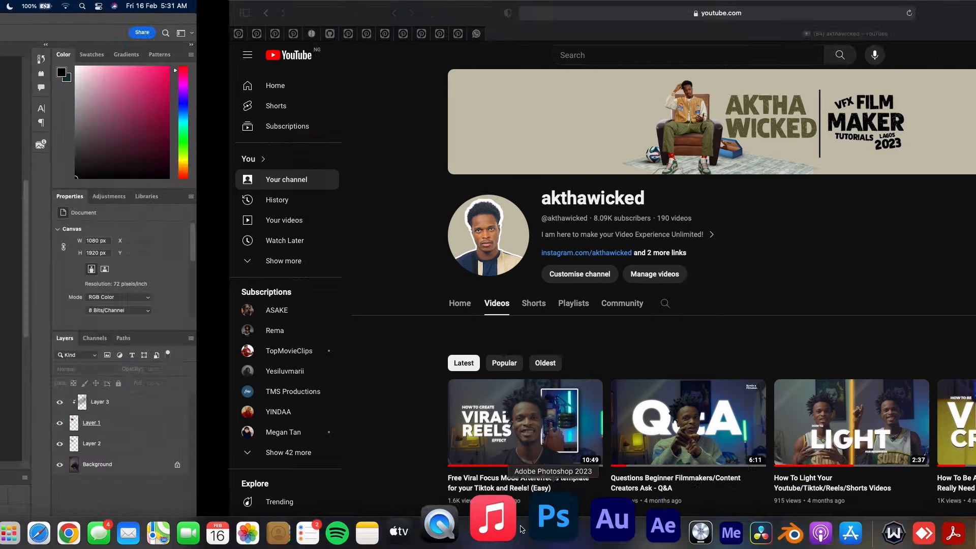
click(551, 517)
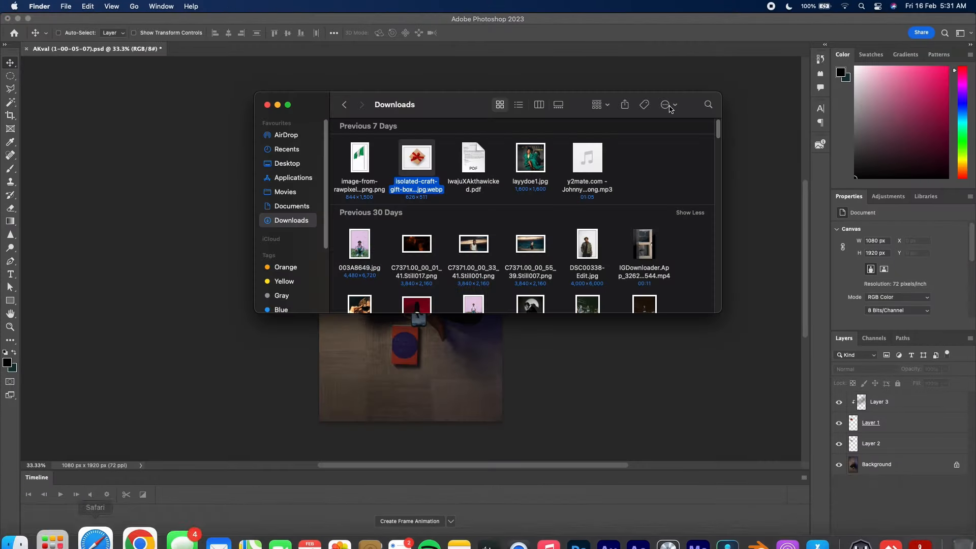
- Search Finder for 'rose' and pick the rose image from the results
click(708, 104)
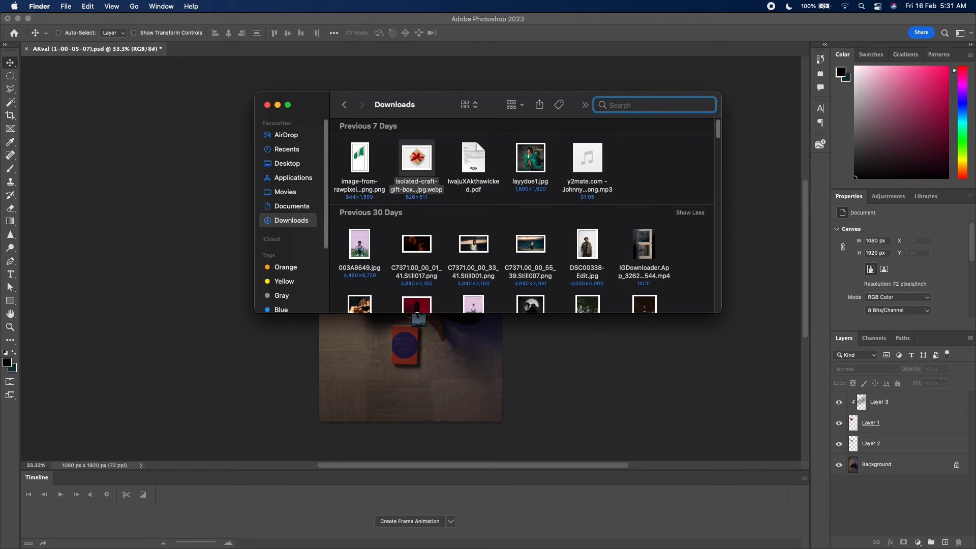
text(rose)
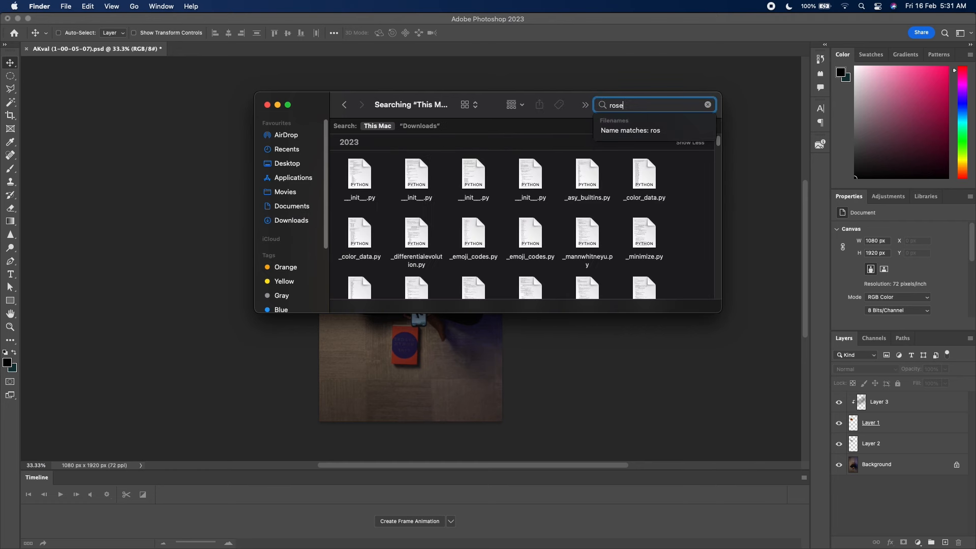
click(420, 126)
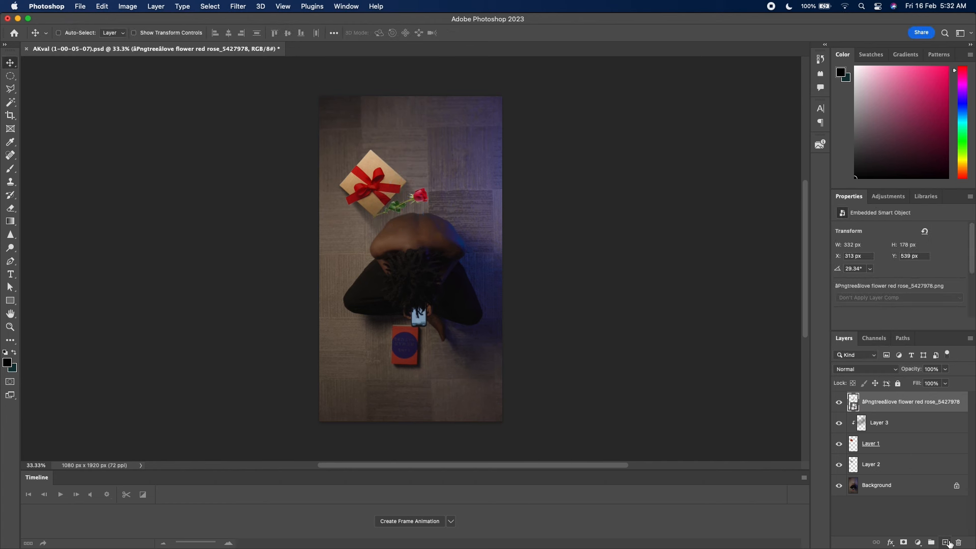
- Paint a shadow on Layer 4 beneath the rose and clip a new Layer 5 to the rose
click(947, 542)
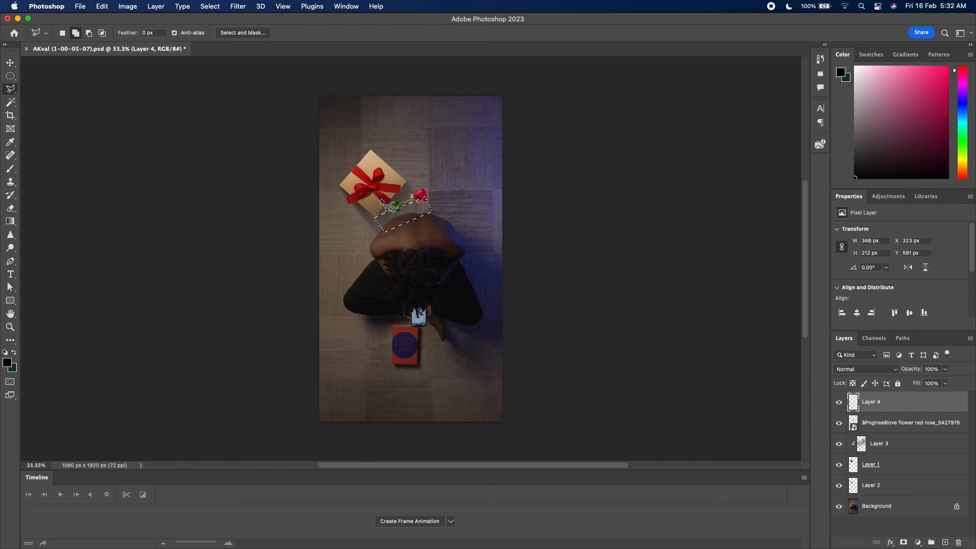
click(11, 169)
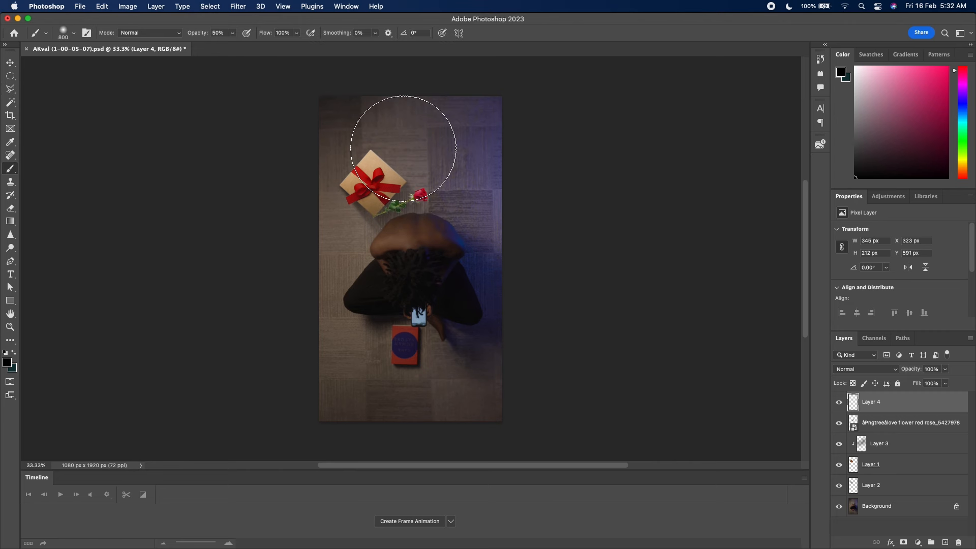
mouse_move(429, 165)
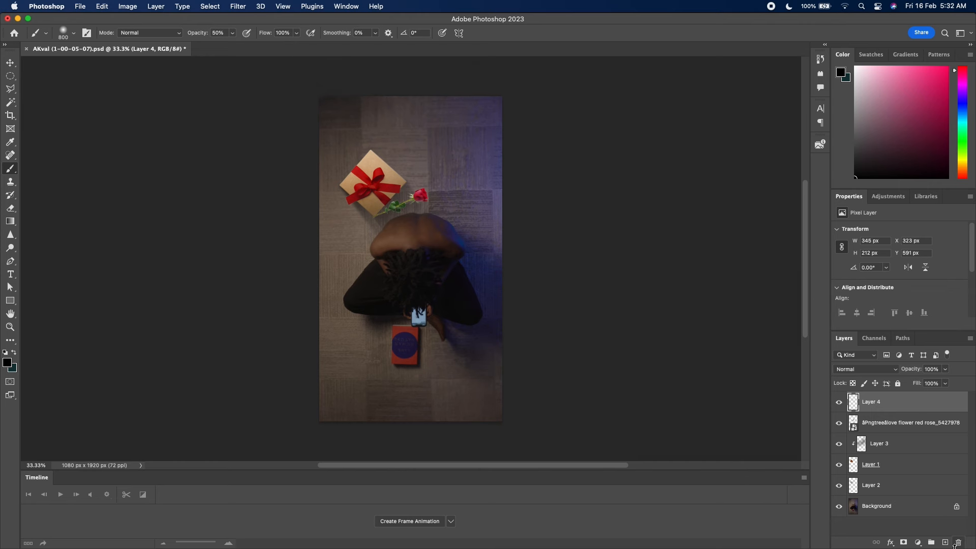
mouse_move(892, 407)
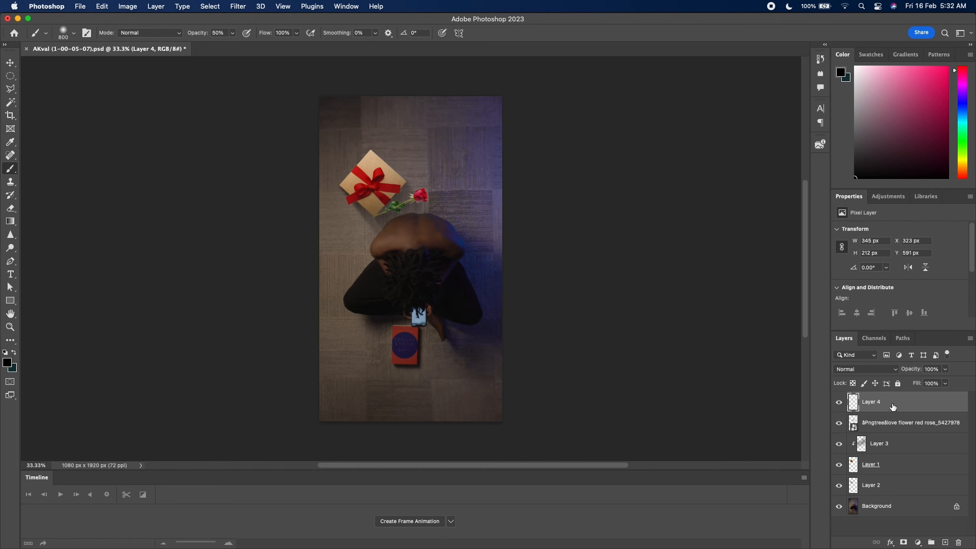
click(912, 422)
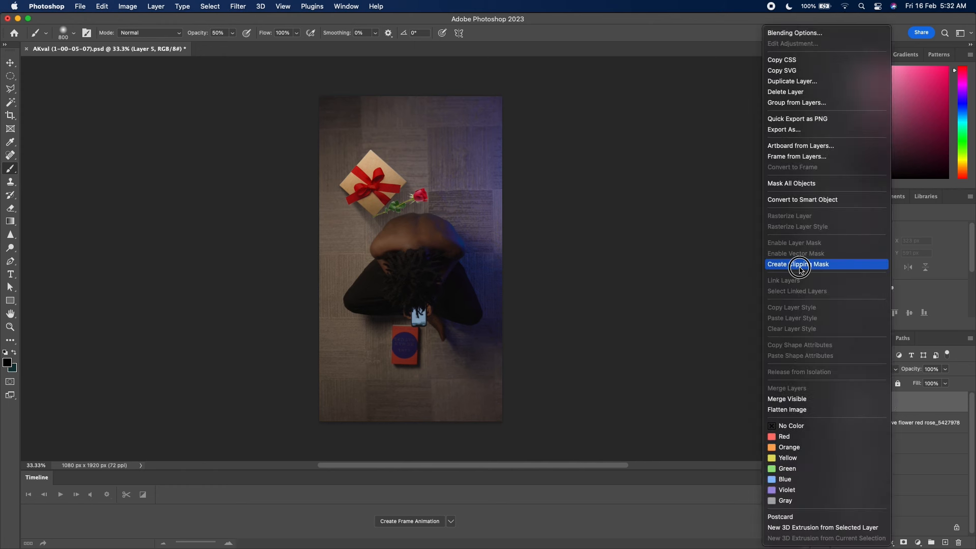
click(800, 264)
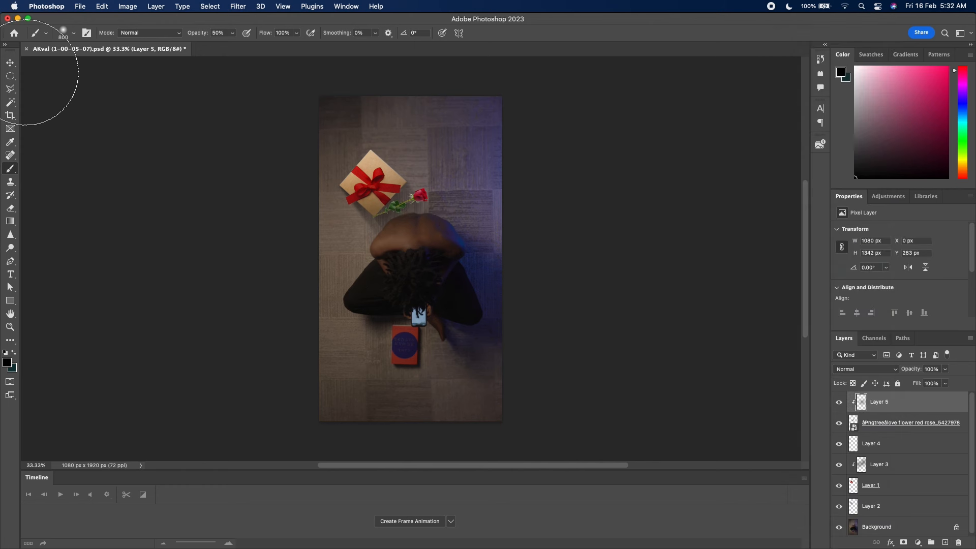
click(10, 62)
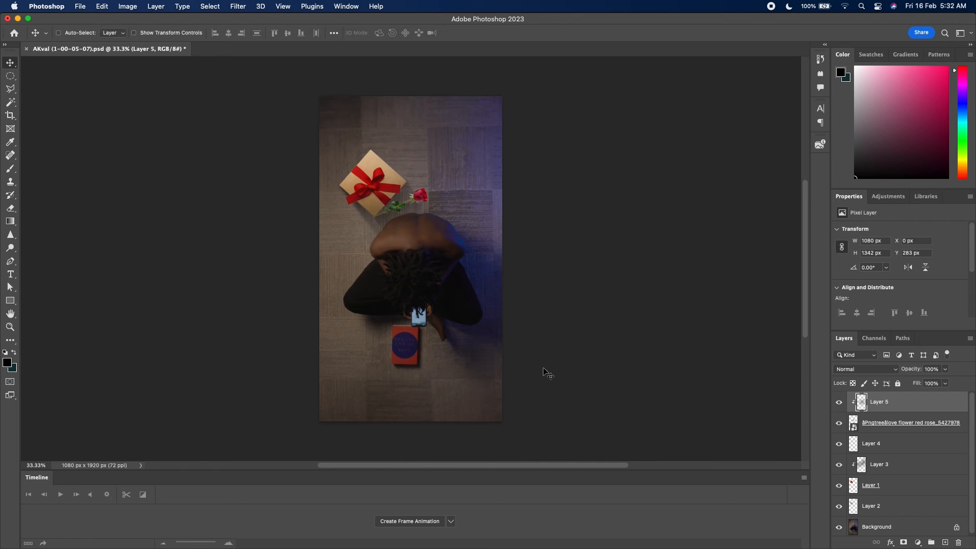
mouse_move(850, 527)
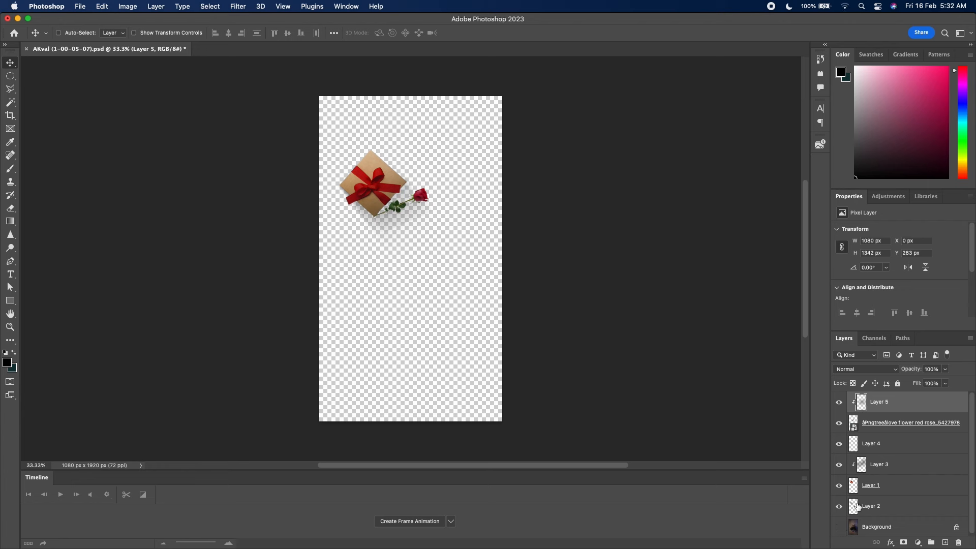
mouse_move(252, 258)
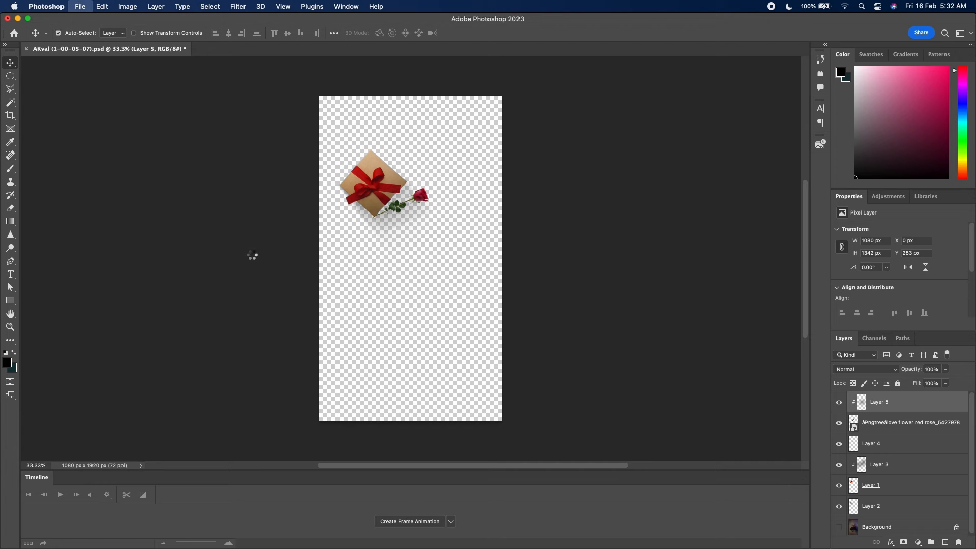
- Export the gift box and rose via Save for Web as a transparent PNG-24 to the Desktop
click(79, 6)
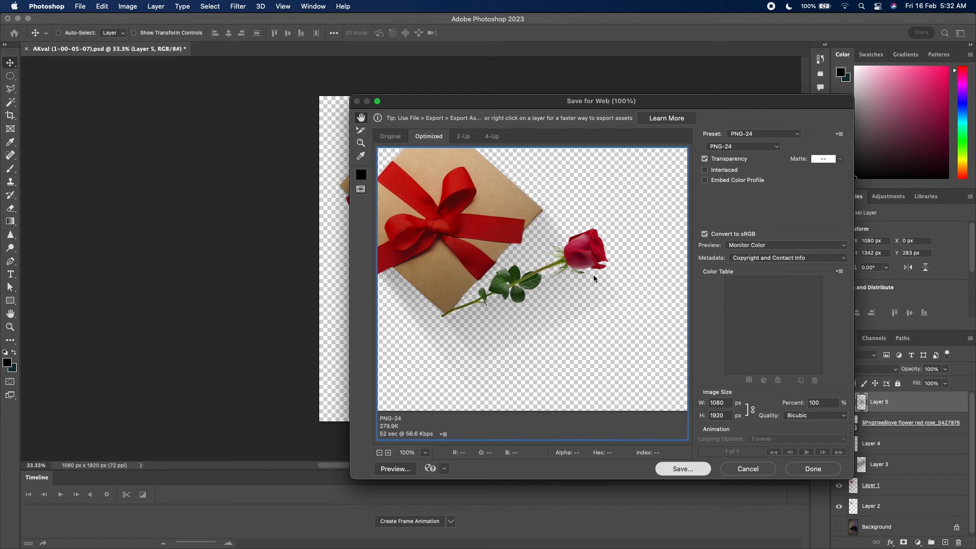
click(682, 469)
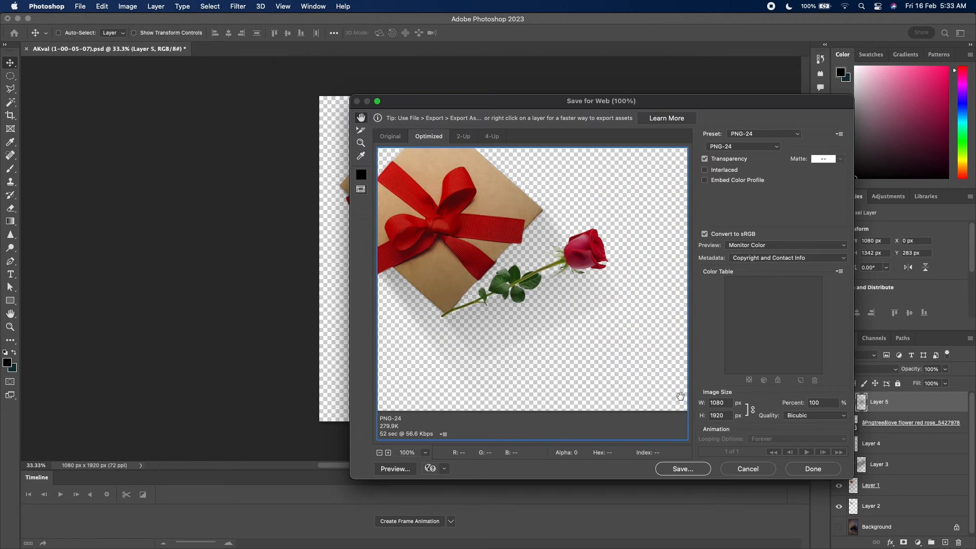
mouse_move(684, 399)
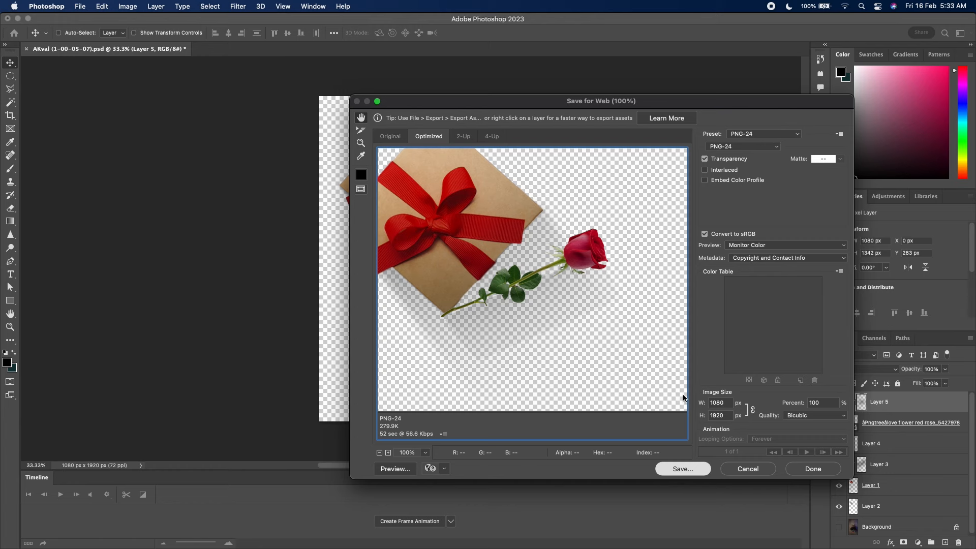
click(682, 469)
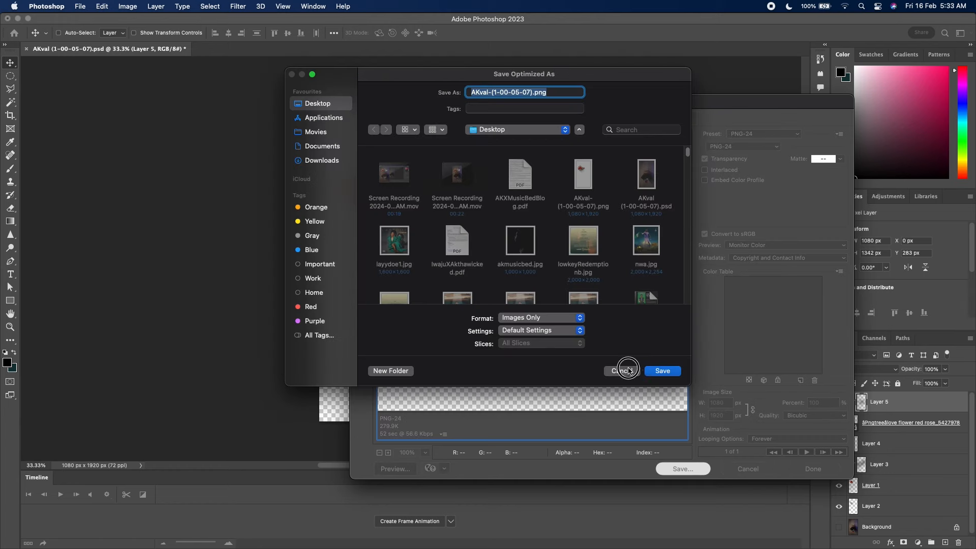
click(621, 370)
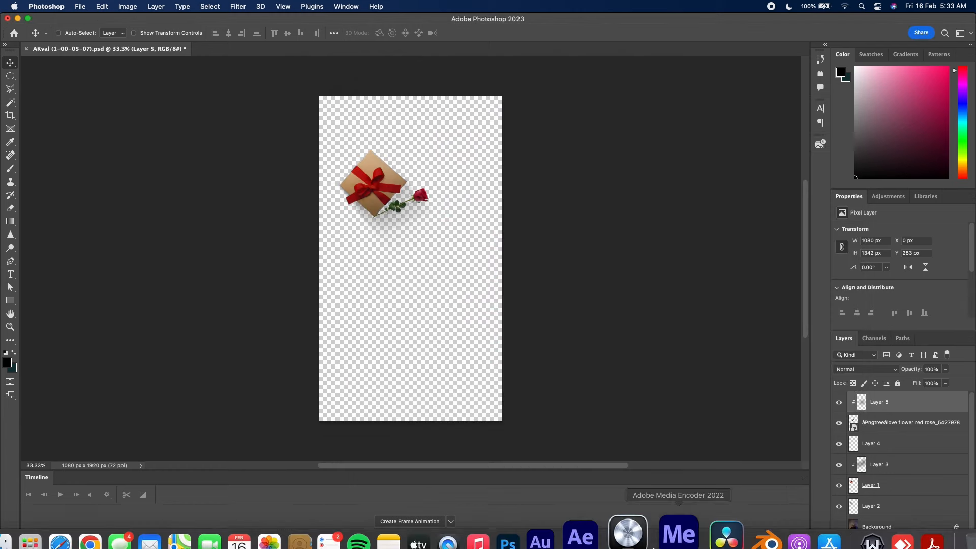
- Layer the gift-and-rose PNG above two copies of AKval.mov in the AKval composition
click(579, 533)
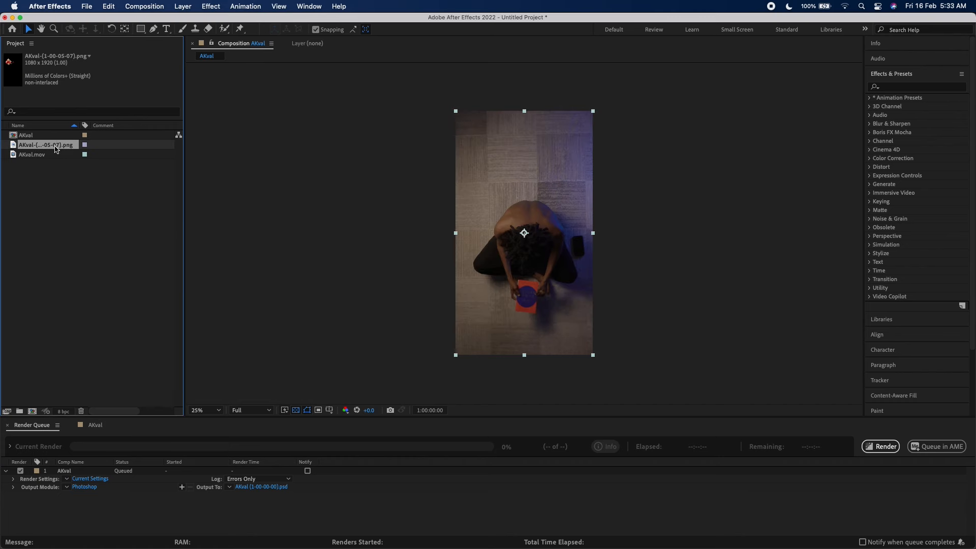
click(95, 425)
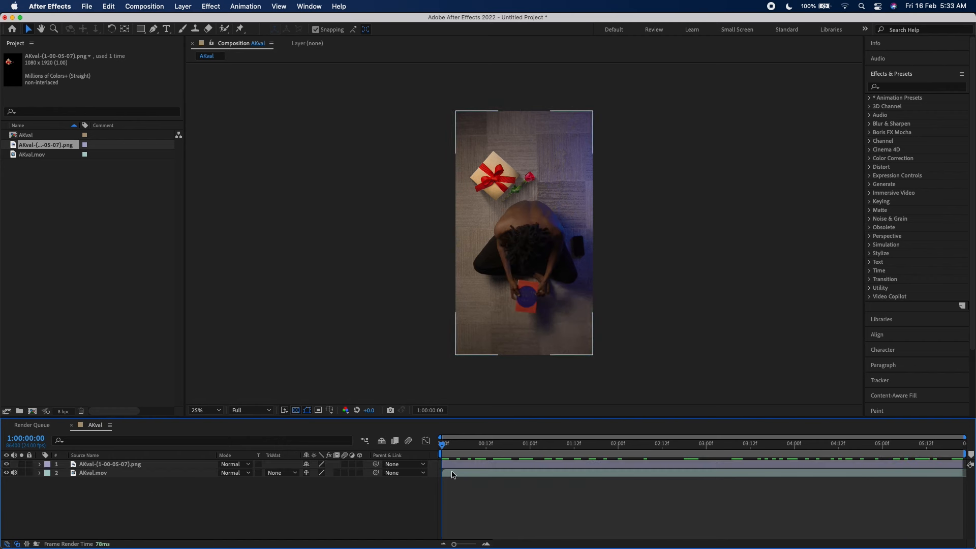
click(93, 473)
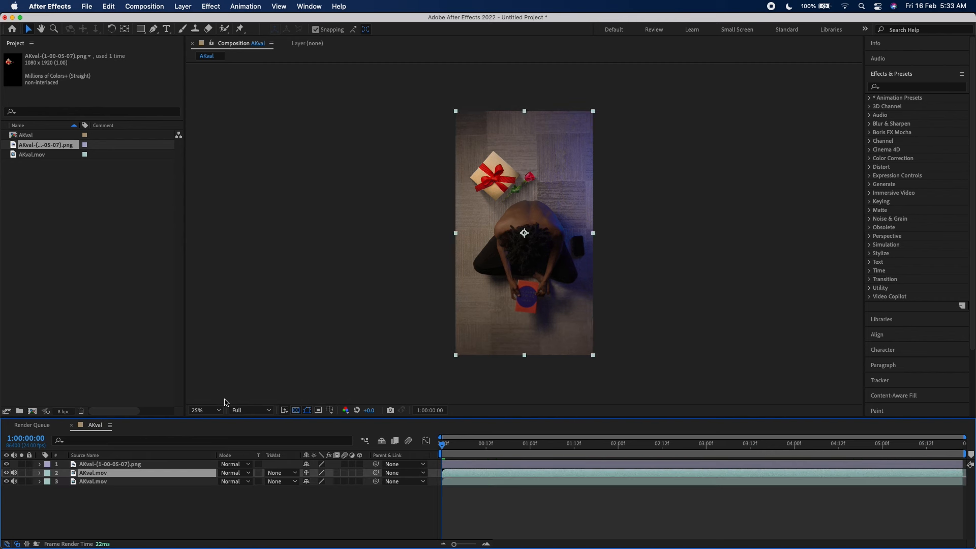
mouse_move(193, 20)
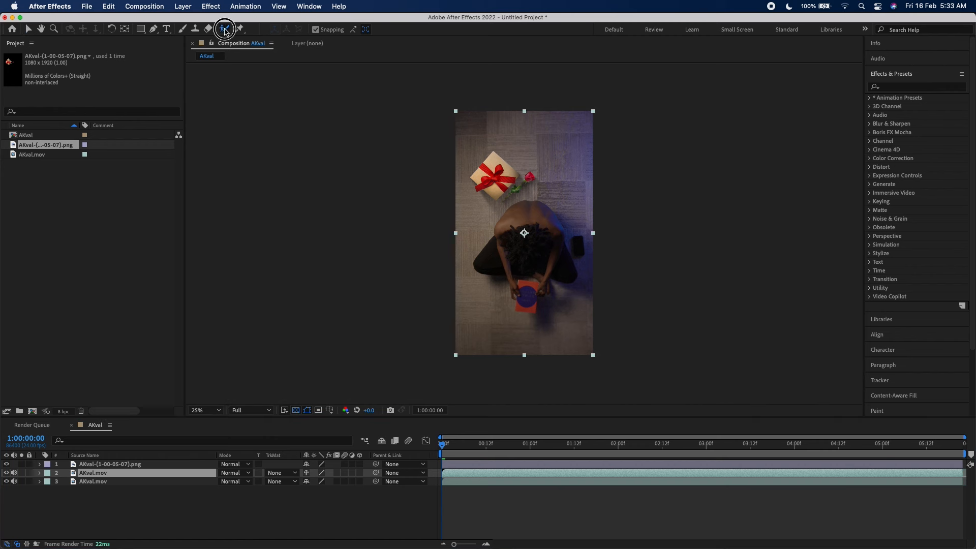
click(224, 30)
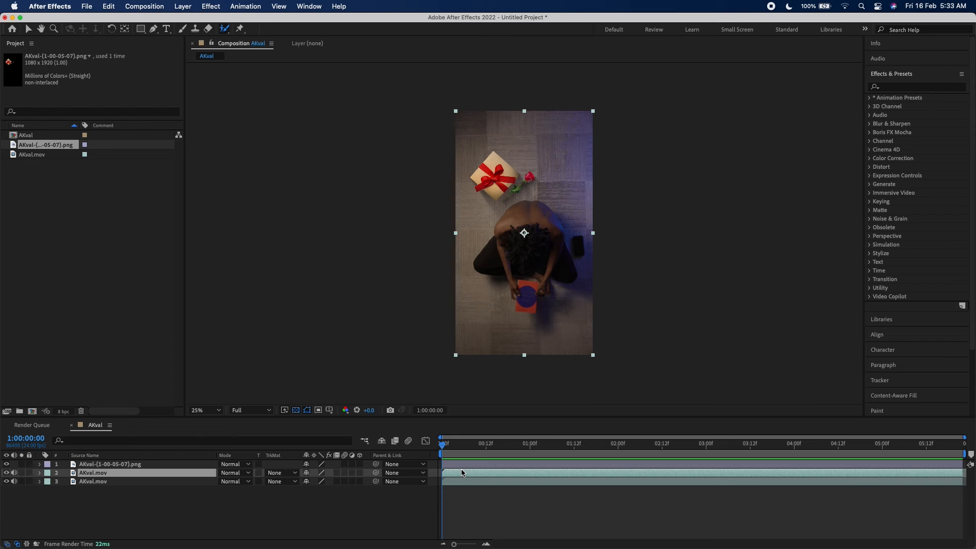
- Roto Brush the subject out of the middle footage layer, freeze it, and hide the bottom copy
double_click(93, 473)
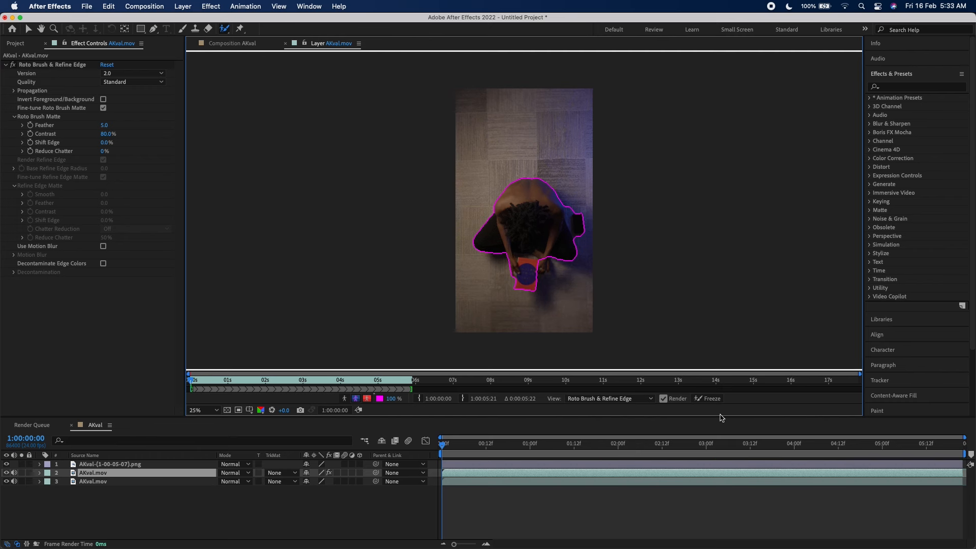
click(711, 399)
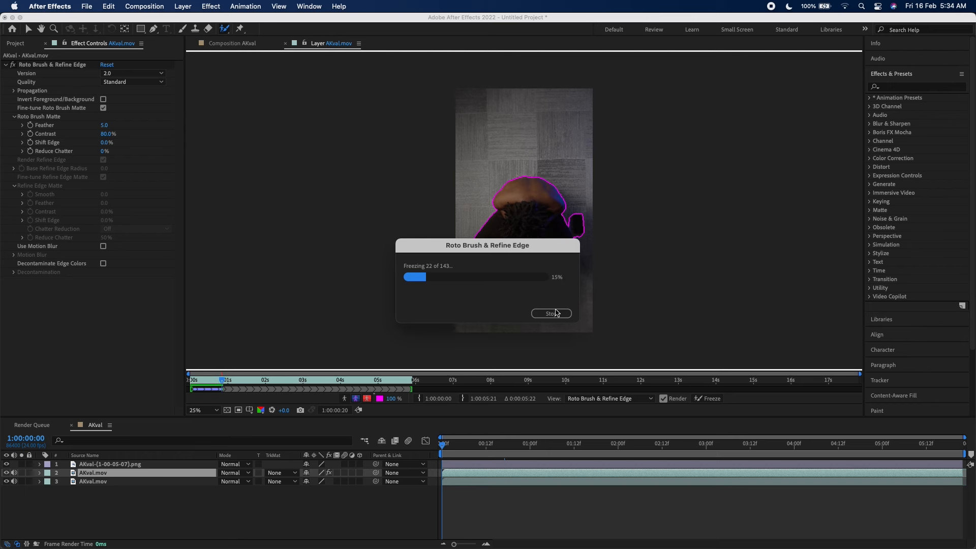
click(550, 313)
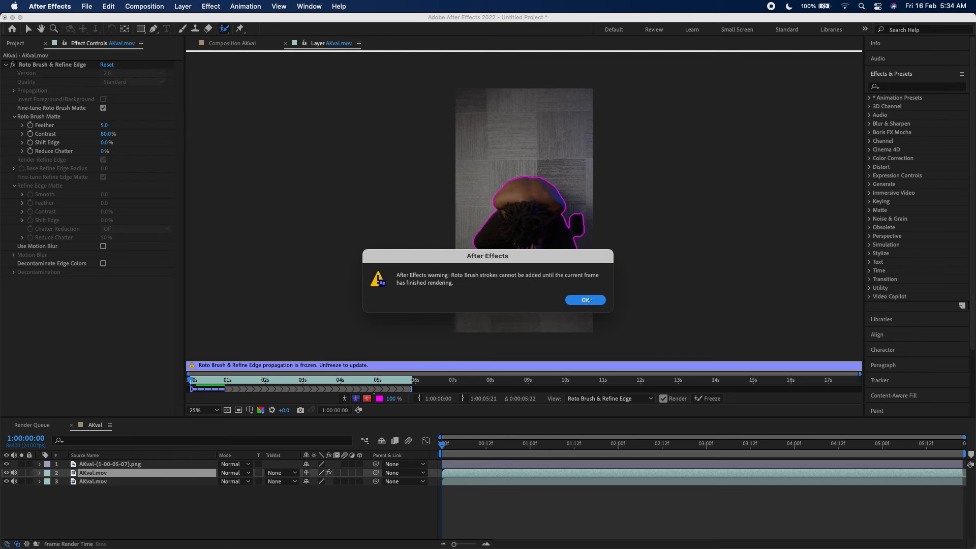
click(584, 299)
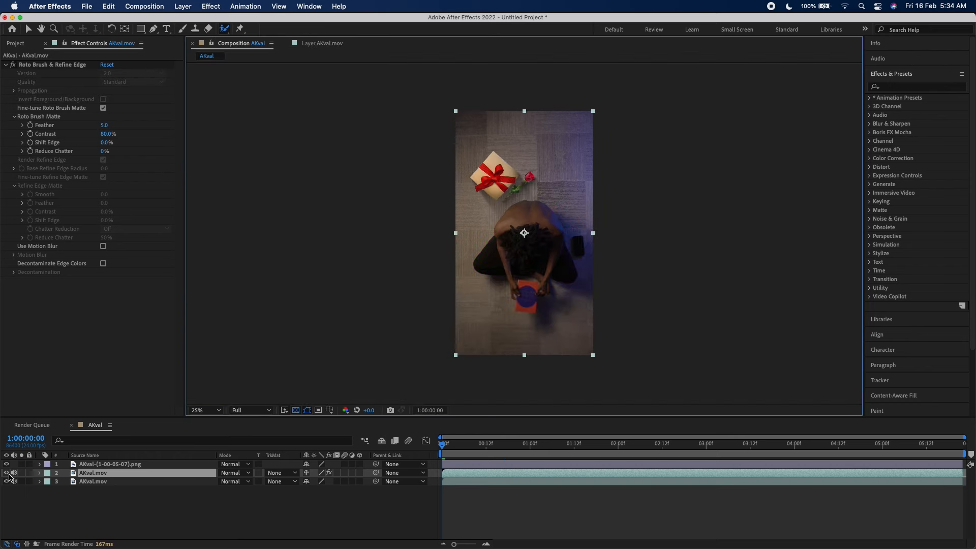
click(6, 481)
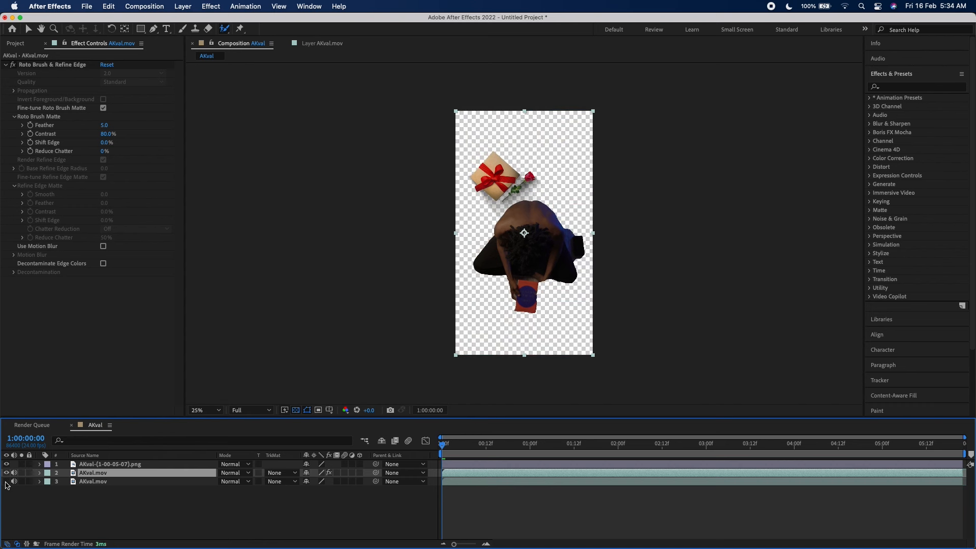
- Show the bottom footage copy again beneath the cut-out subject and gift image
click(6, 480)
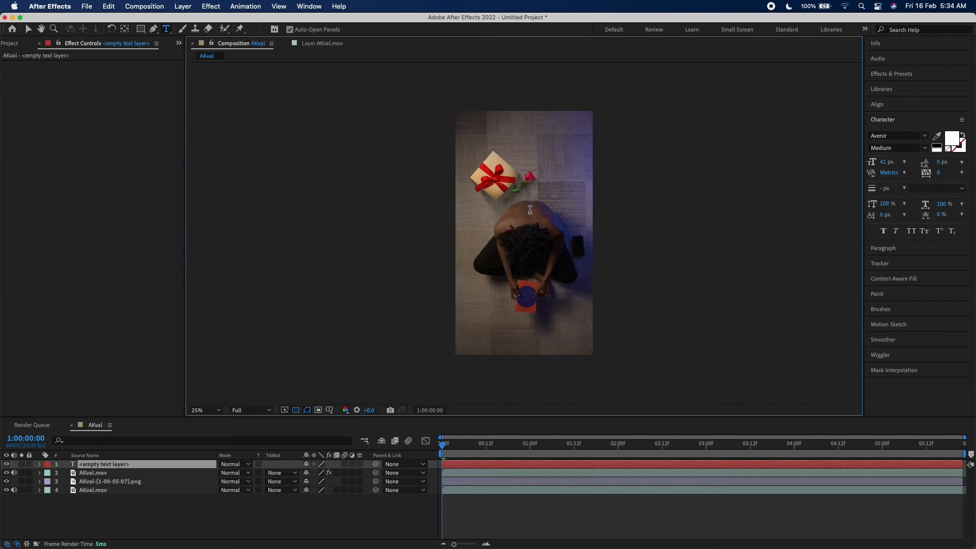
- Add large white 11:59 clock text and place it beneath the gift PNG and roto layers
text(11:59)
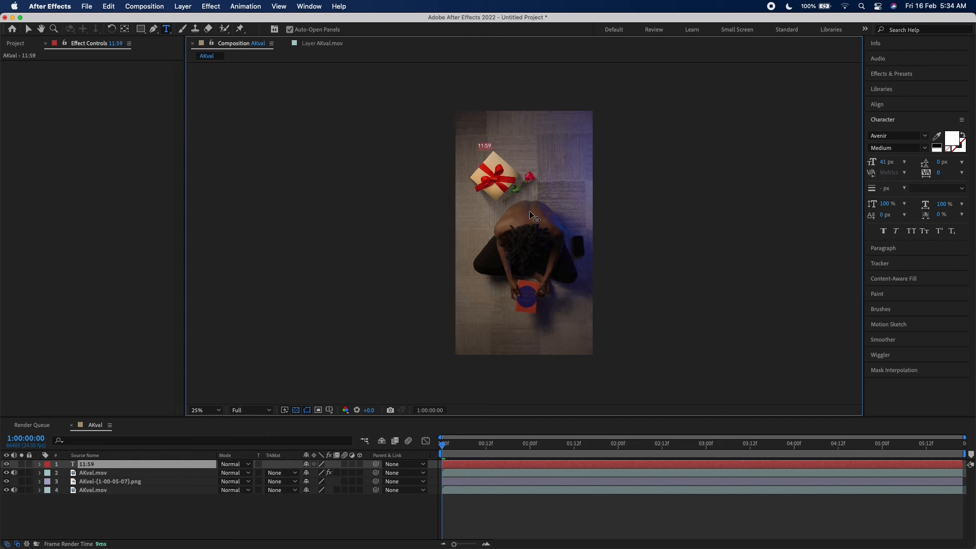
click(887, 162)
text(281)
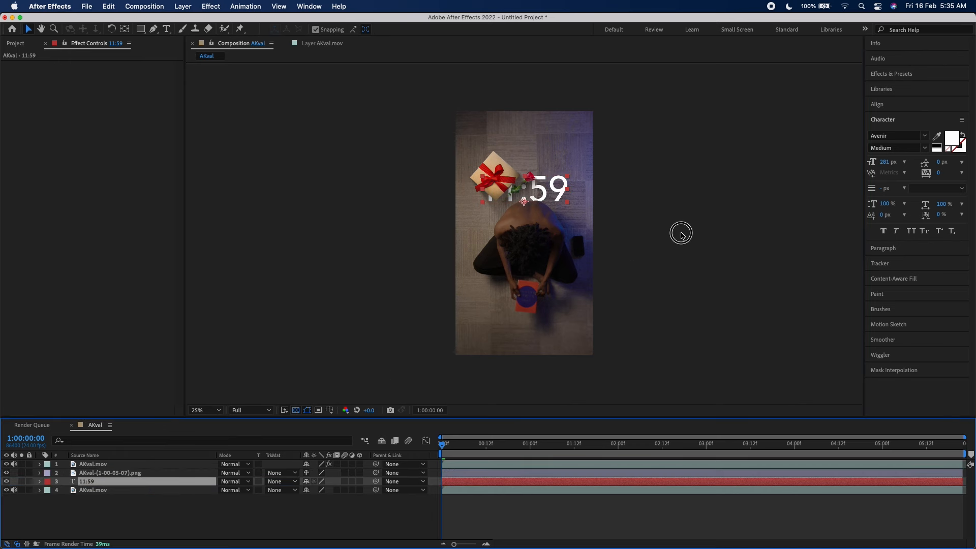
click(198, 410)
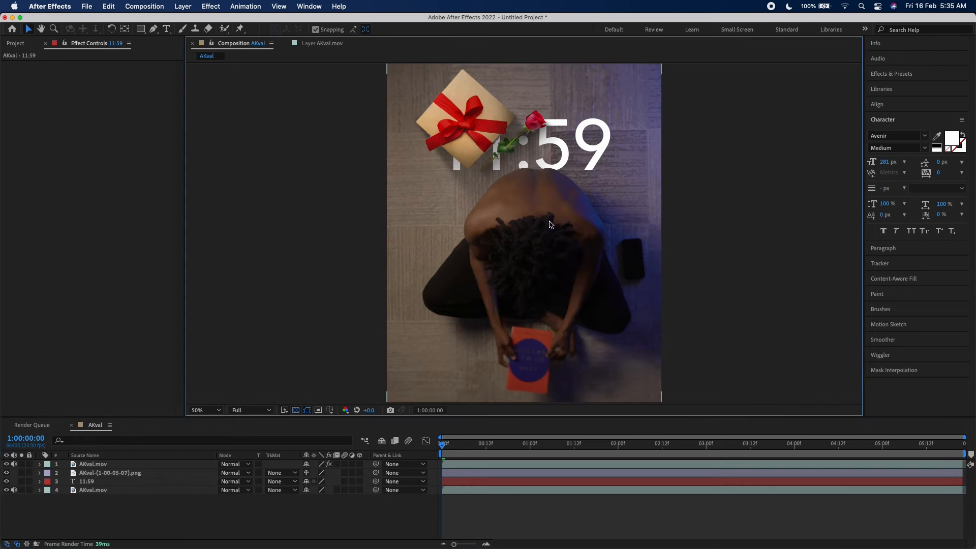
click(196, 410)
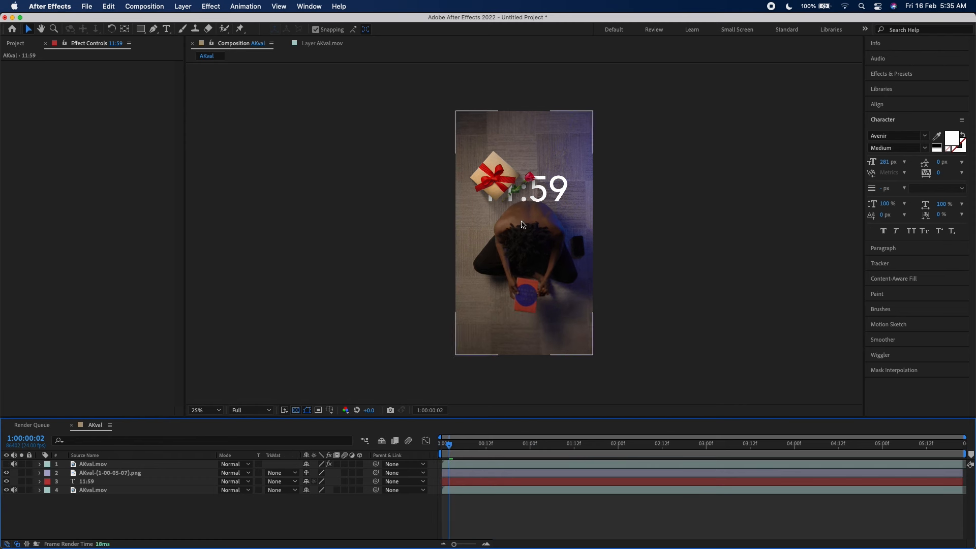
click(14, 463)
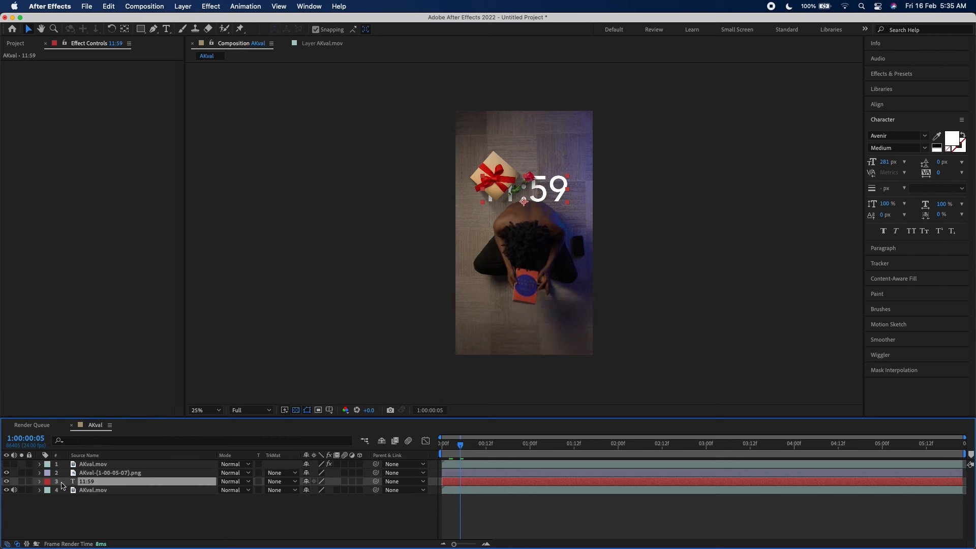
- Keyframe Source Text so the clock counts 11:59 to 12:04 and play it back
click(40, 481)
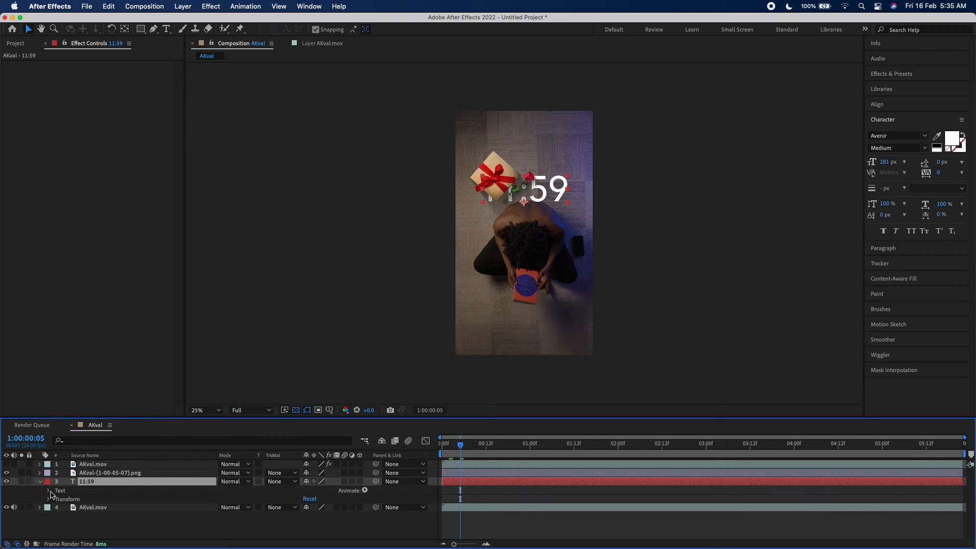
click(50, 490)
text(12:01)
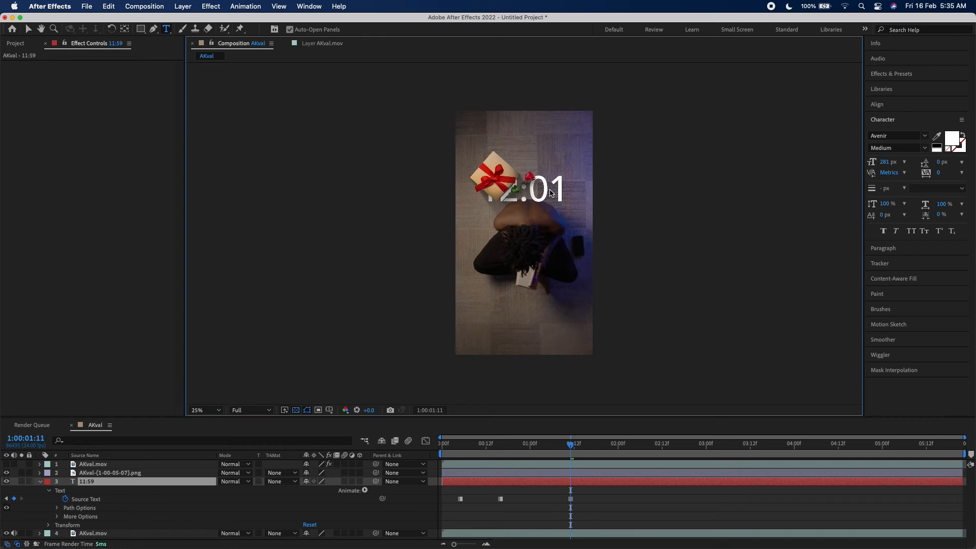
click(670, 443)
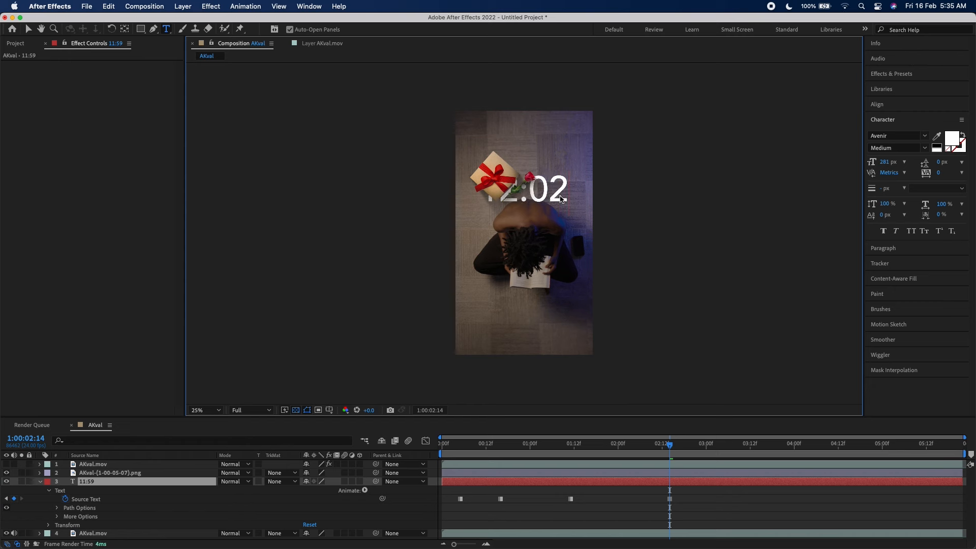
click(780, 444)
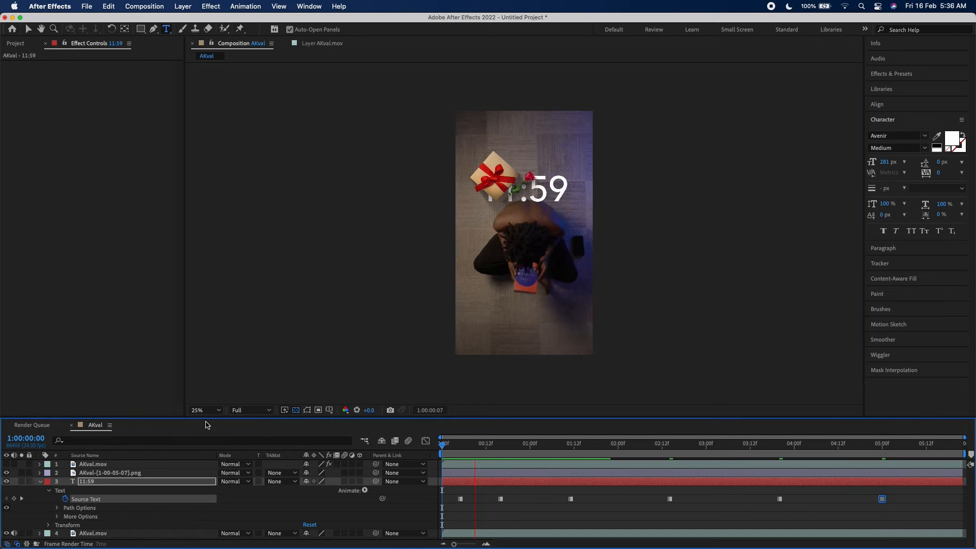
click(650, 444)
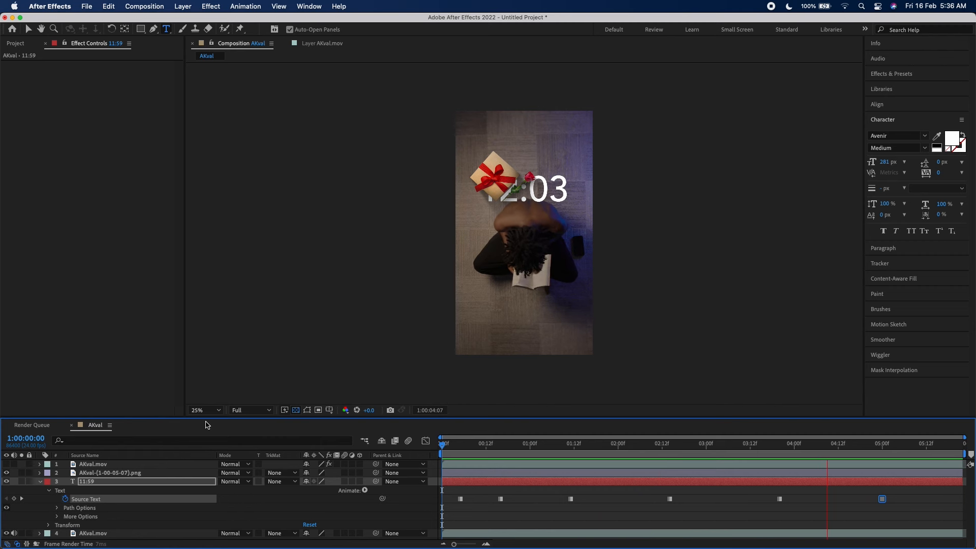
click(893, 443)
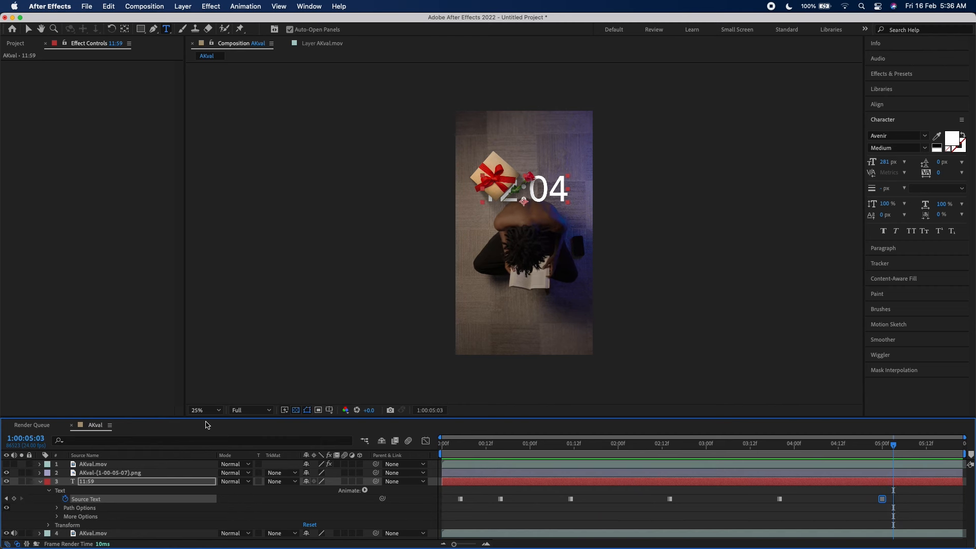
mouse_move(312, 522)
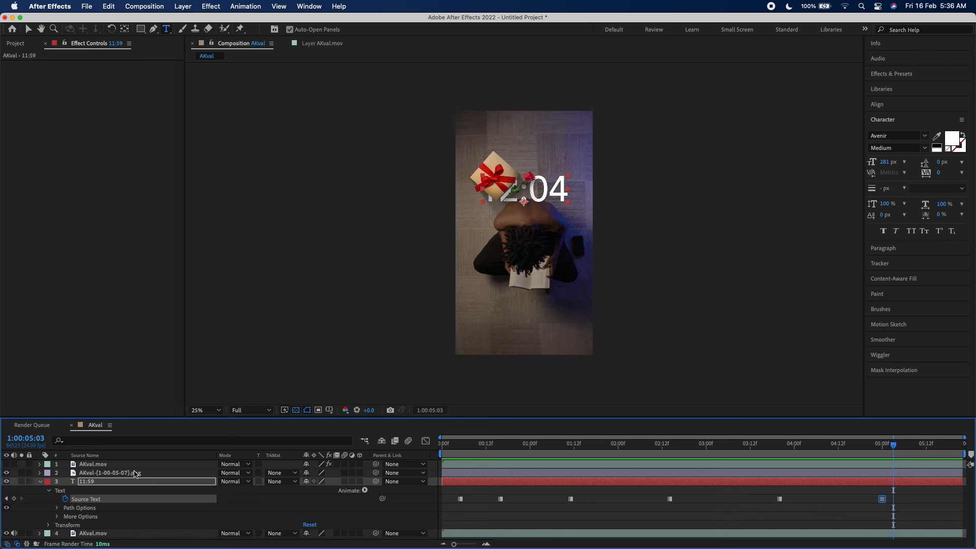
click(39, 480)
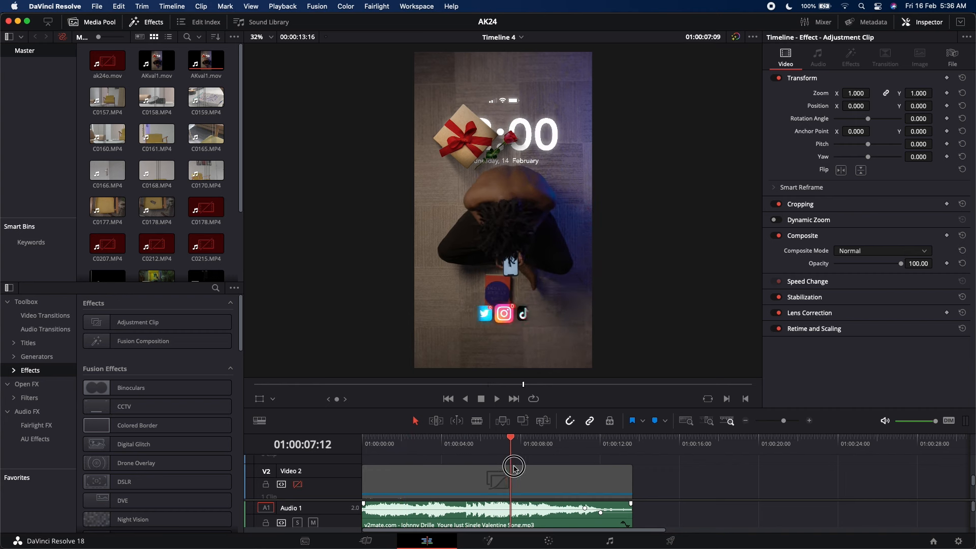
- Span an Adjustment Clip across the video on V3 and move to the Color page
click(448, 399)
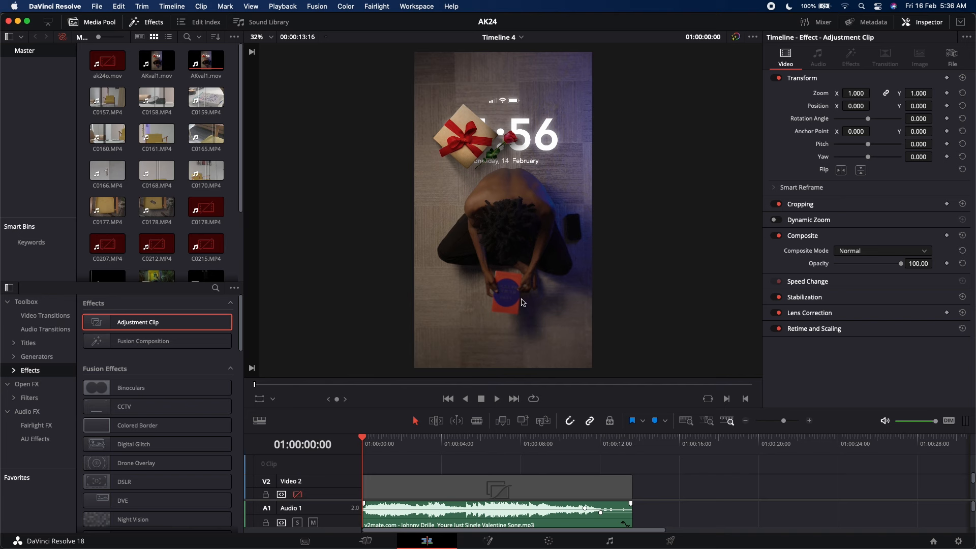
mouse_move(451, 306)
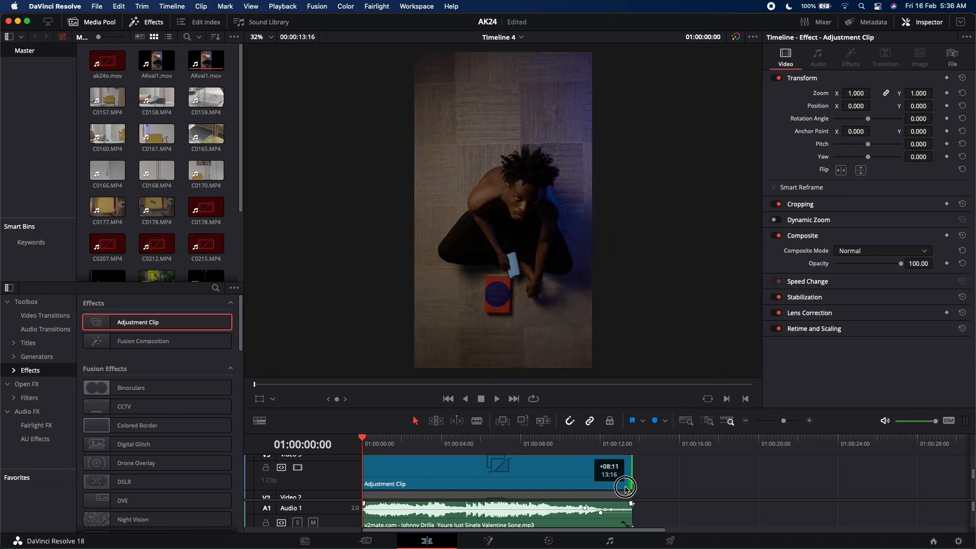
click(401, 445)
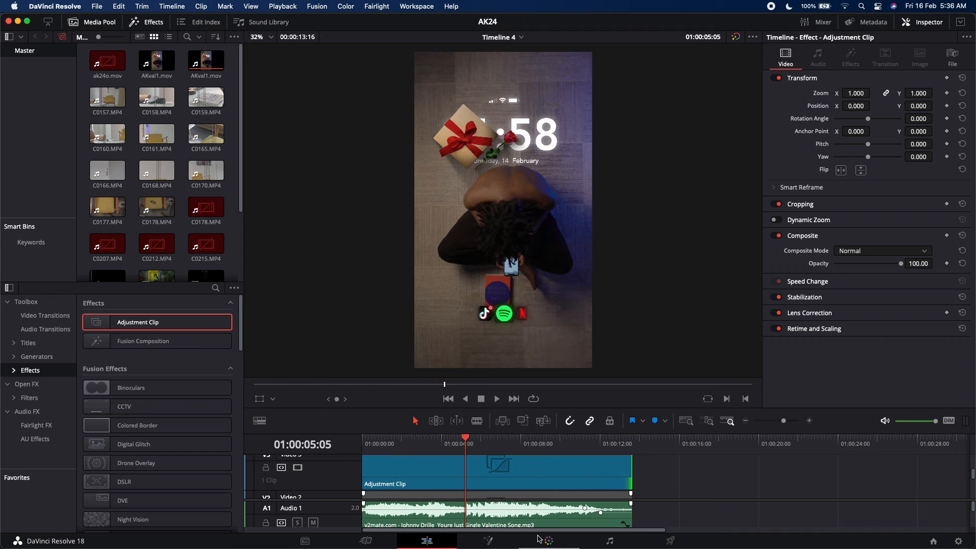
click(548, 540)
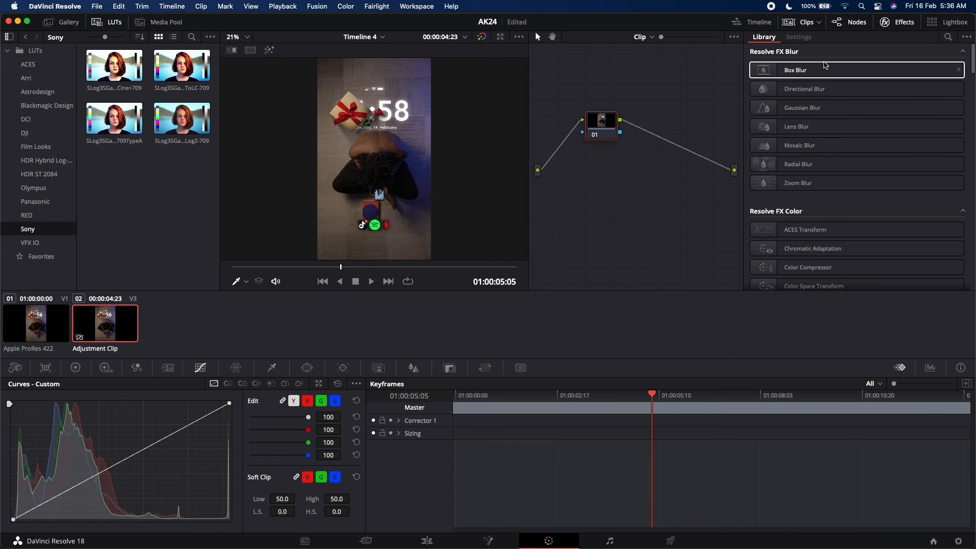
- Raise saturation to 64, then add a serial node with HDR wheels lowering dark and light zones
click(75, 367)
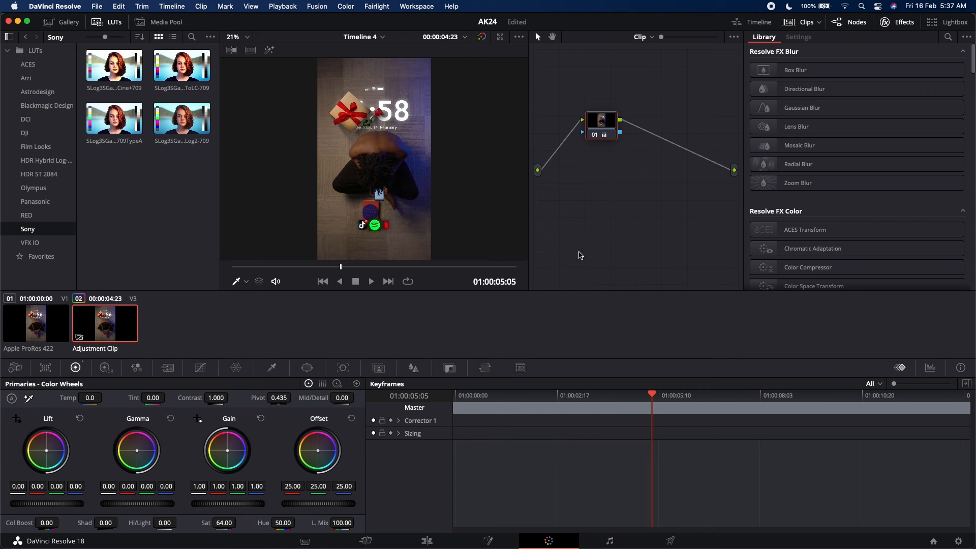
mouse_move(675, 154)
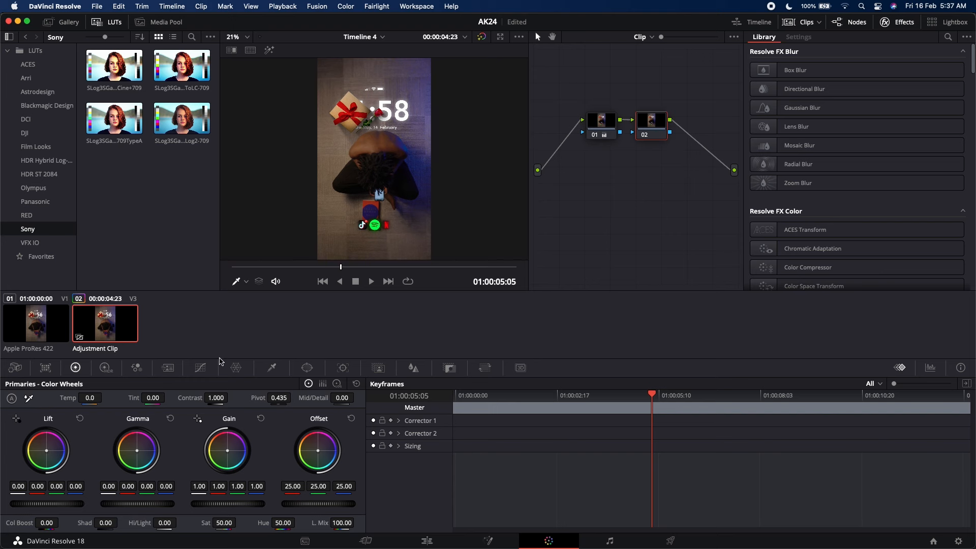
click(200, 367)
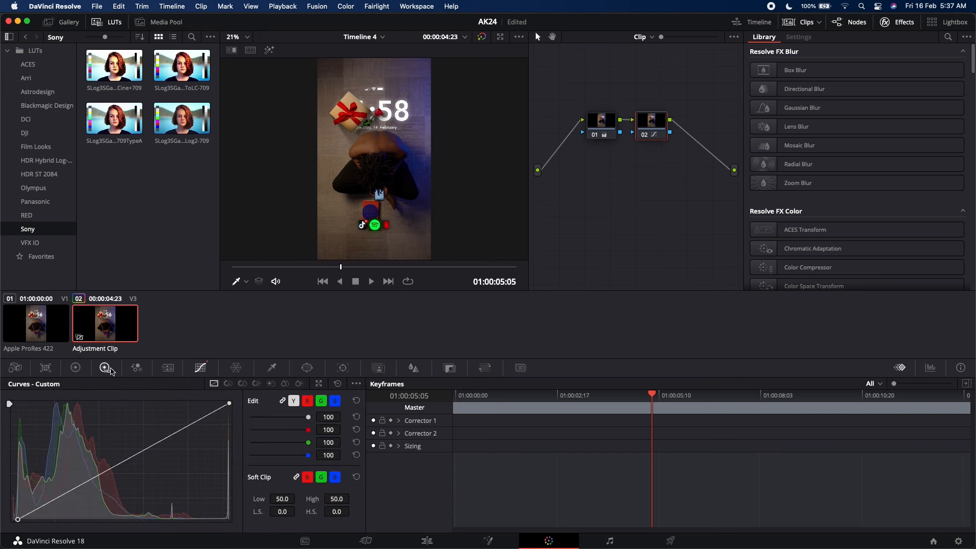
click(105, 368)
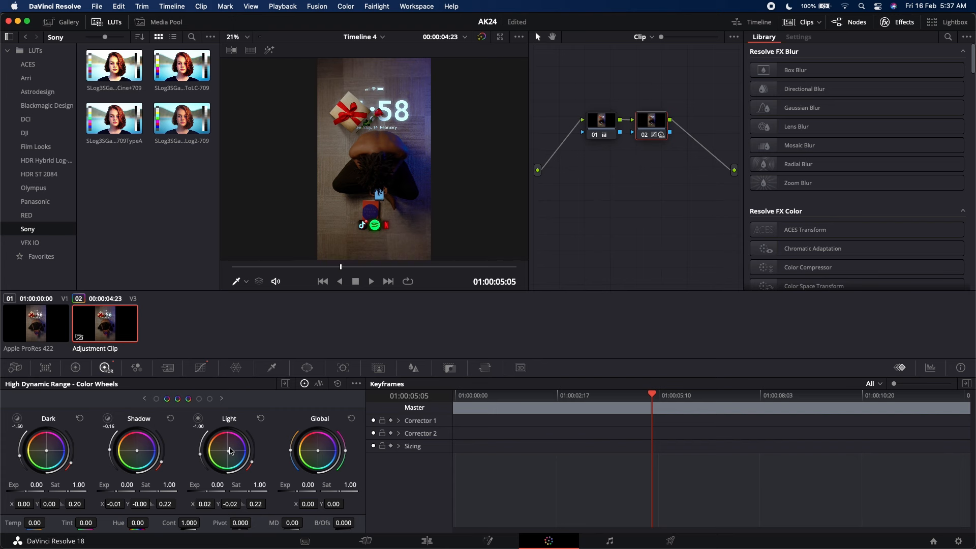
mouse_move(316, 461)
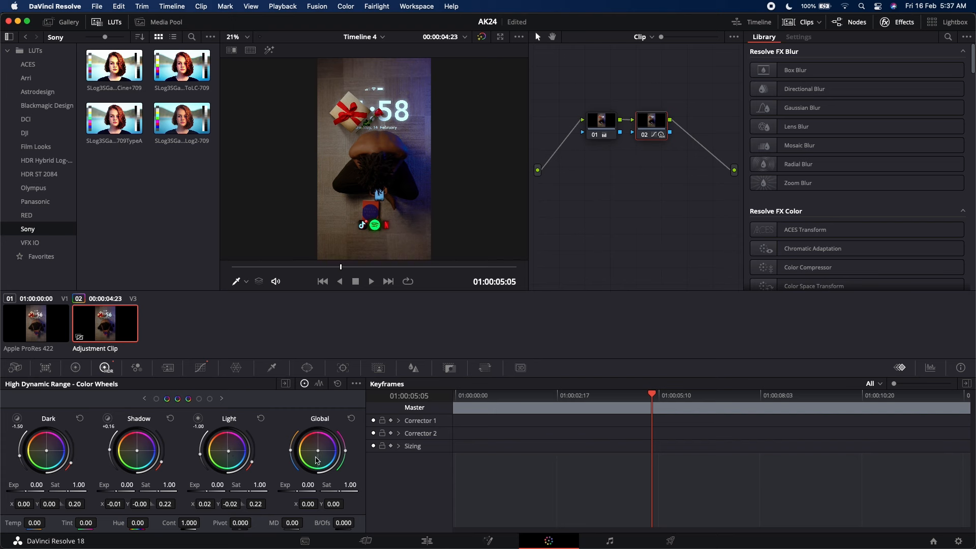
mouse_move(560, 353)
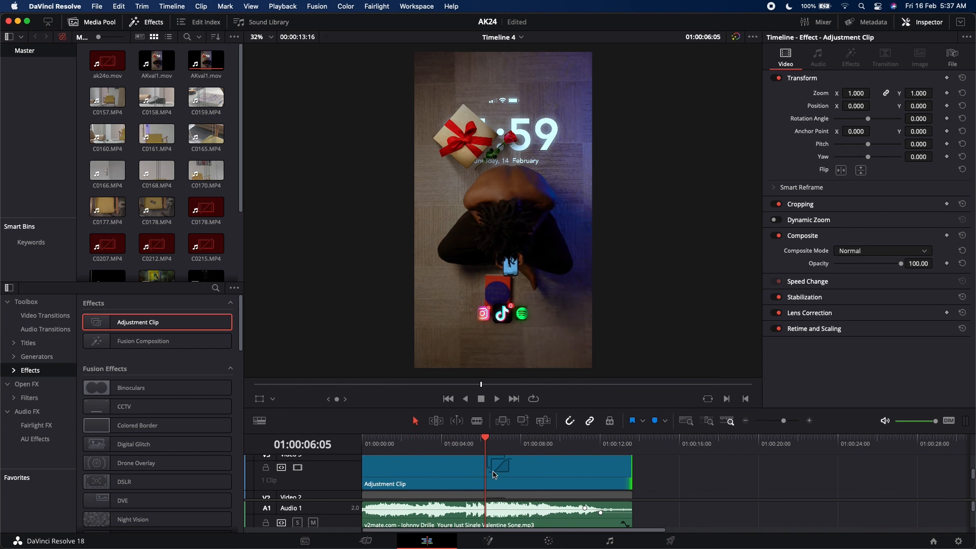
mouse_move(584, 283)
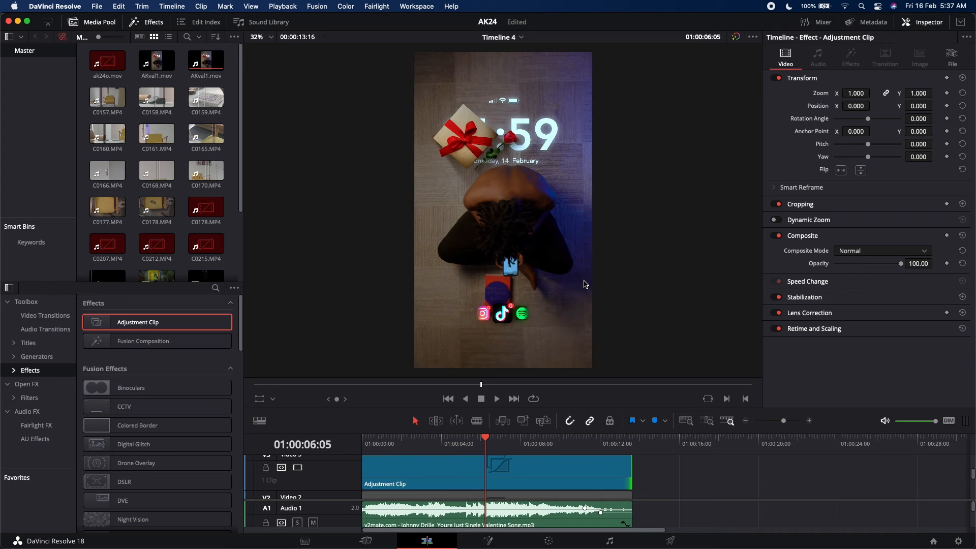
mouse_move(103, 539)
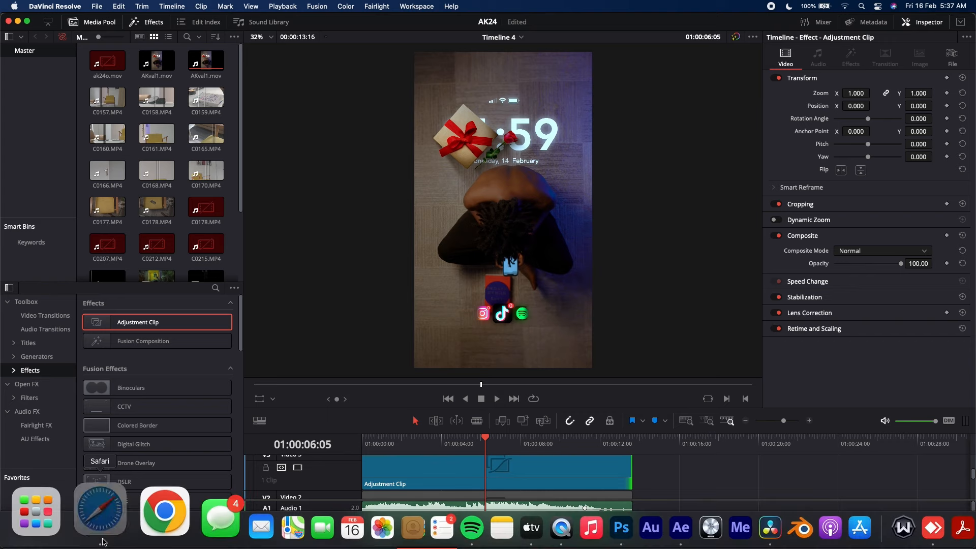